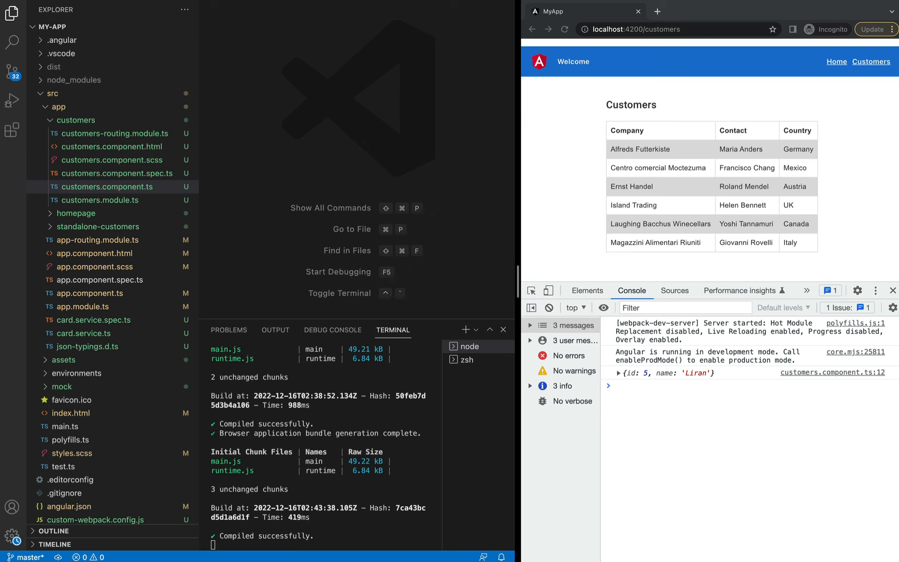
{"action": "mouse_move", "coordinate": [671, 115]}
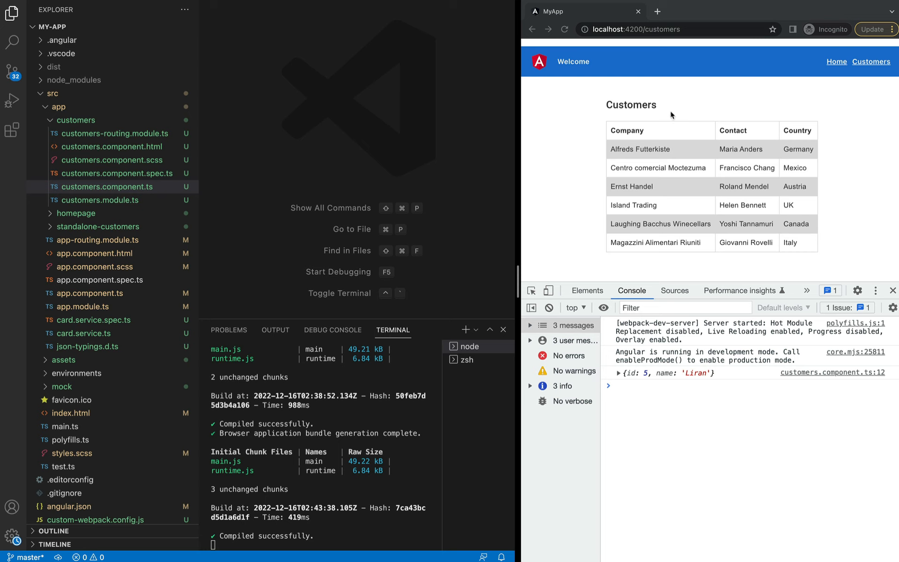
{"action": "mouse_move", "coordinate": [439, 156]}
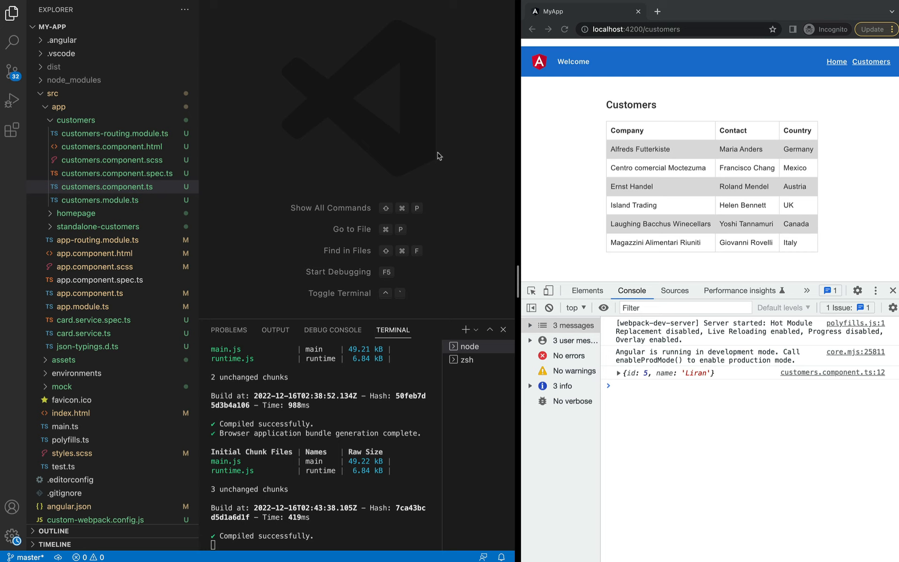
{"action": "mouse_move", "coordinate": [64, 124]}
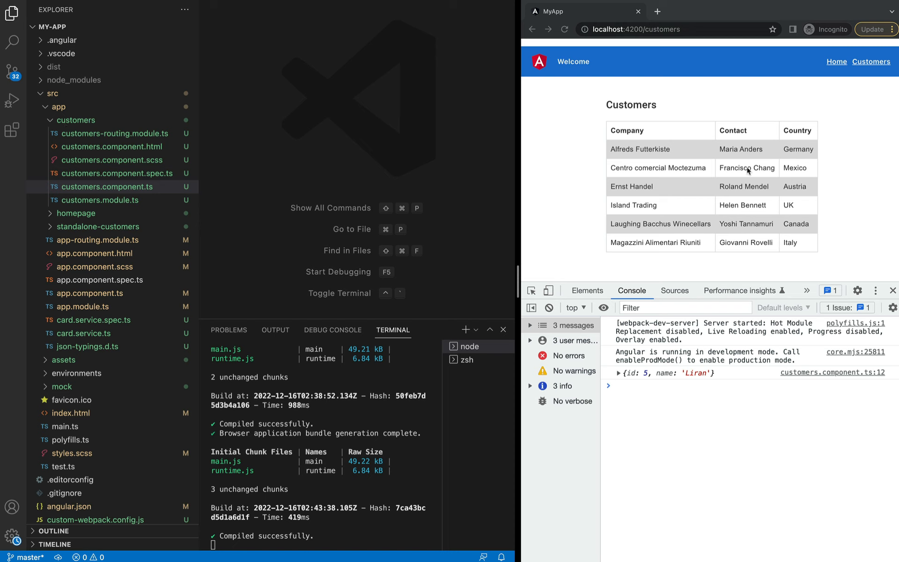
- Open customers.component.ts and inspect the cloneDeep call and its 'lodash' import
{"action": "left_click", "coordinate": [106, 186]}
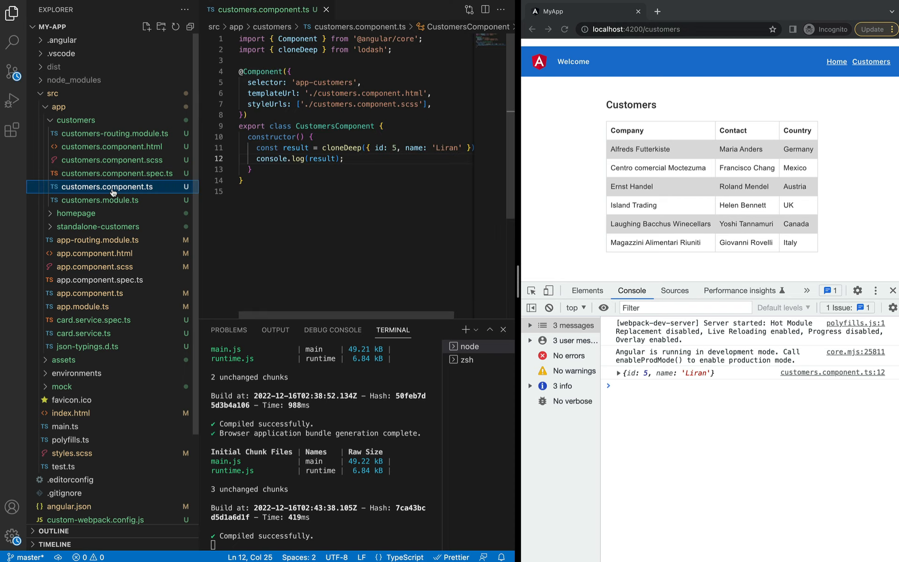
{"action": "mouse_move", "coordinate": [124, 193]}
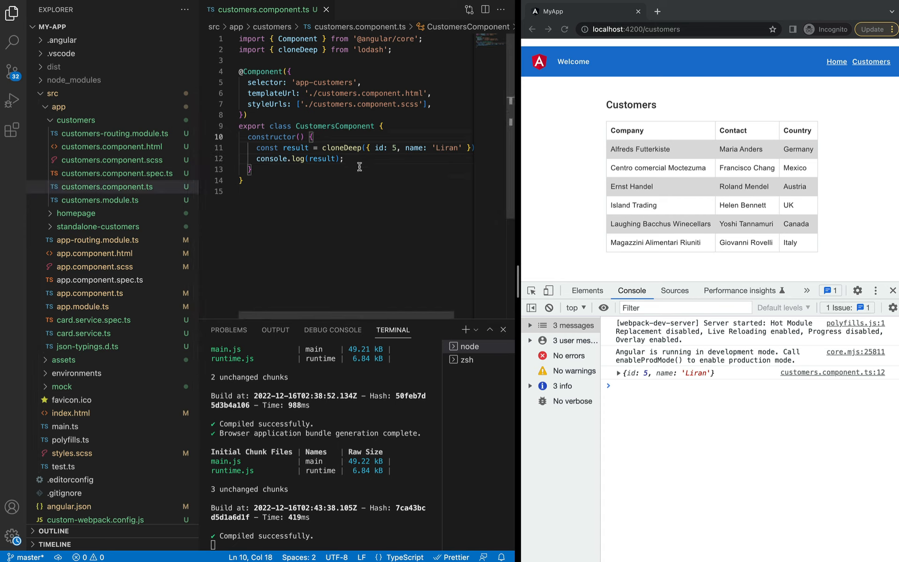
{"action": "mouse_move", "coordinate": [343, 148]}
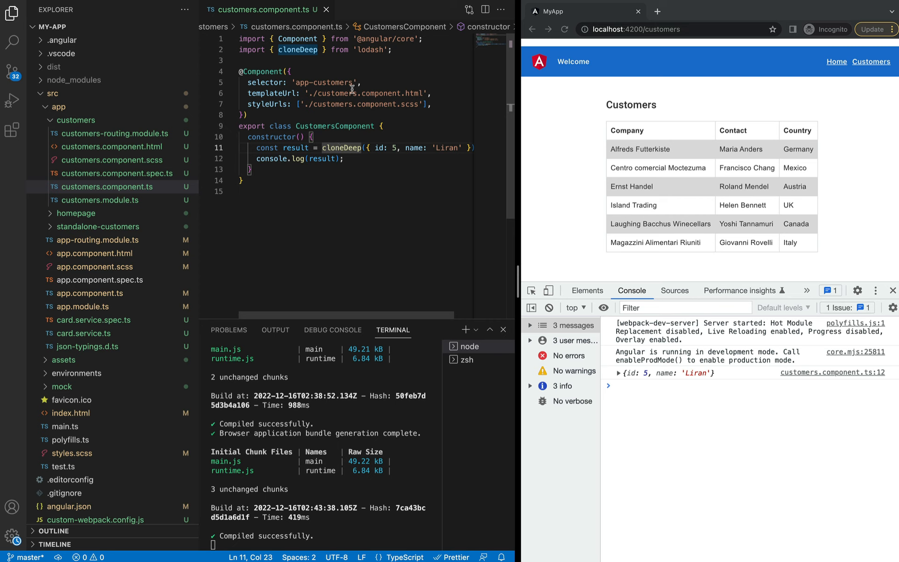
{"action": "left_click", "coordinate": [294, 72]}
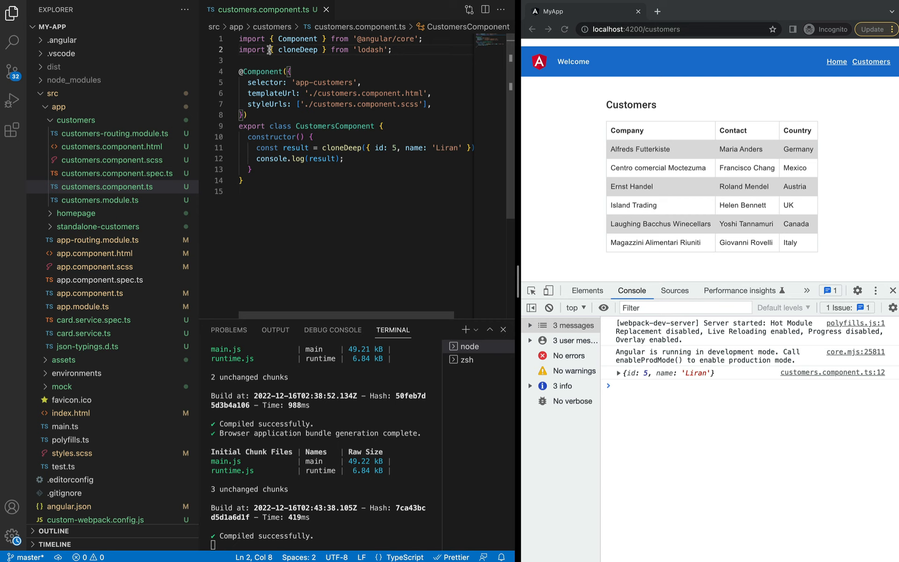
{"action": "double_click", "coordinate": [297, 49]}
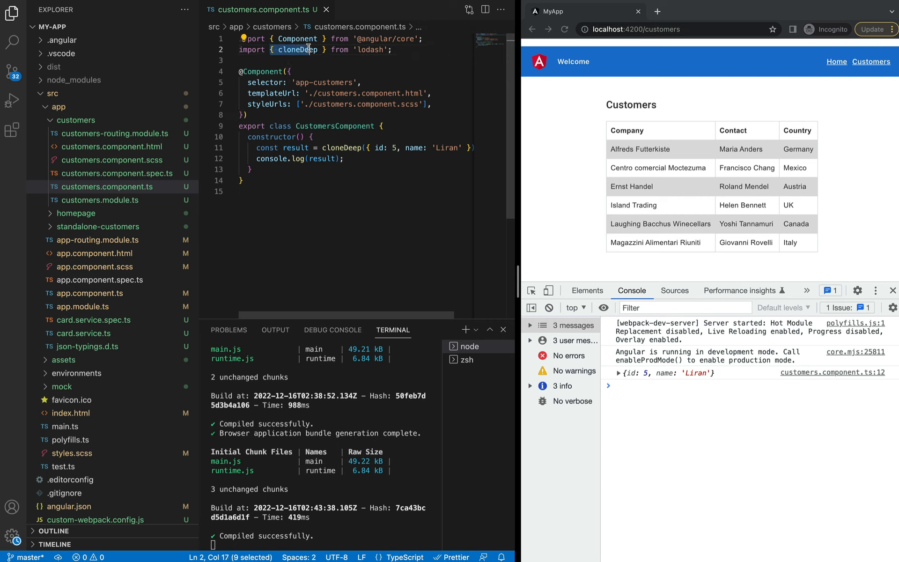
{"action": "left_click", "coordinate": [370, 50]}
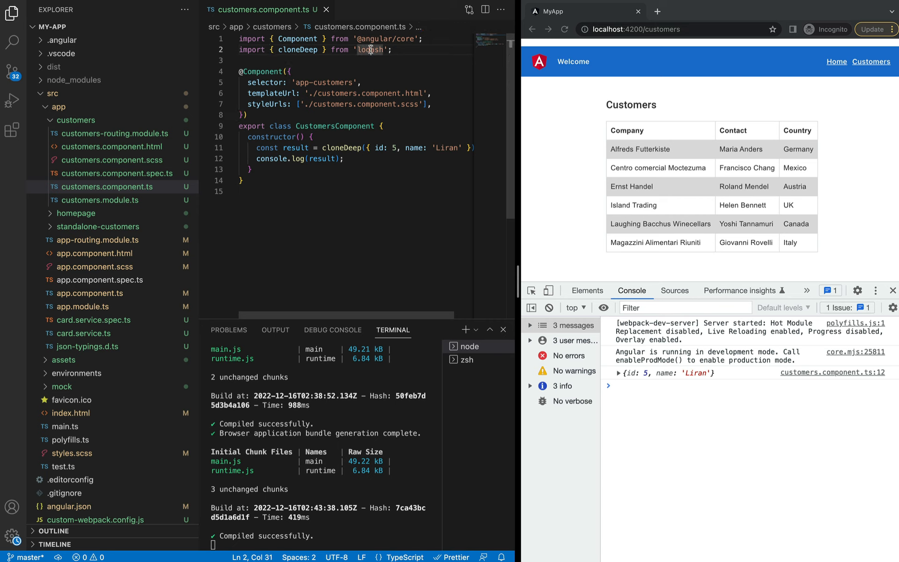
{"action": "mouse_move", "coordinate": [371, 49]}
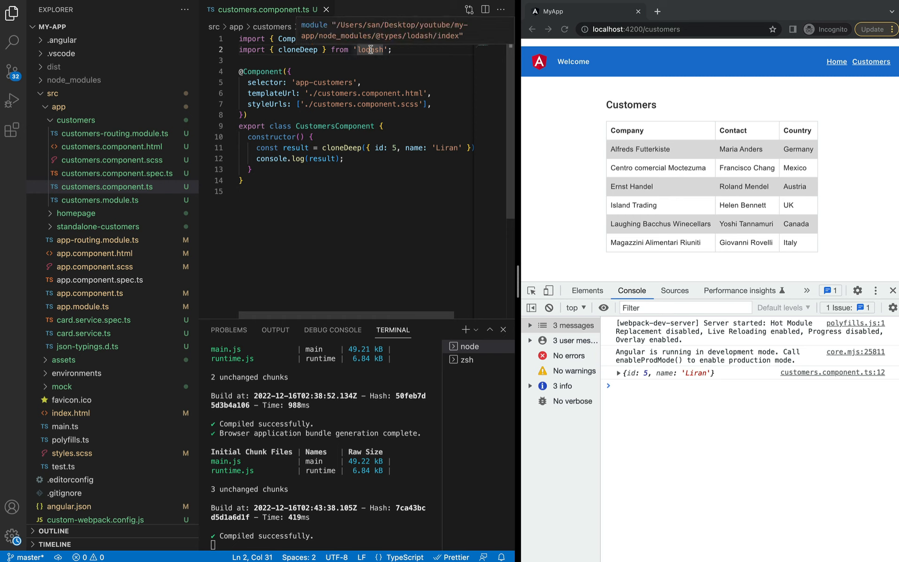
{"action": "left_click", "coordinate": [382, 61]}
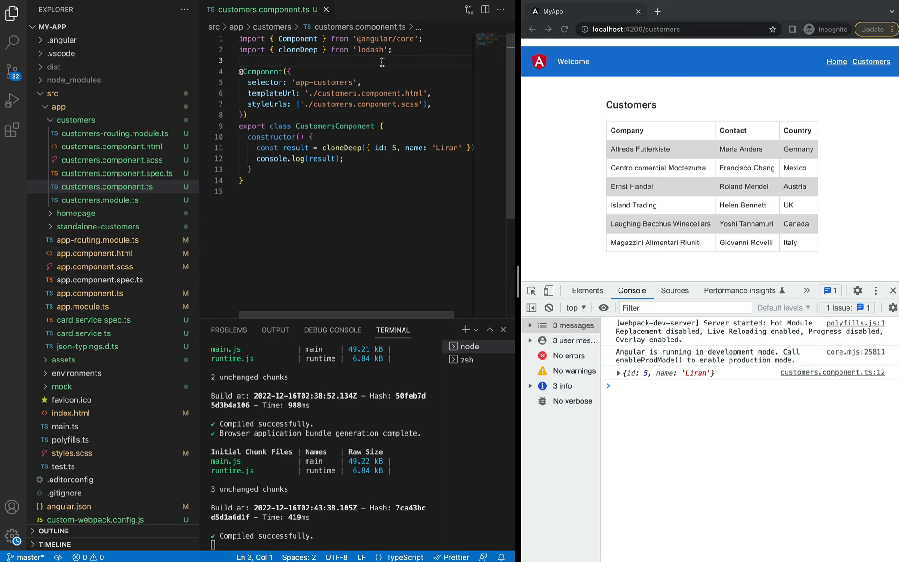
- Run npm run analyze to see main.js with moment-timezone, locales and full lodash
{"action": "left_click", "coordinate": [240, 60]}
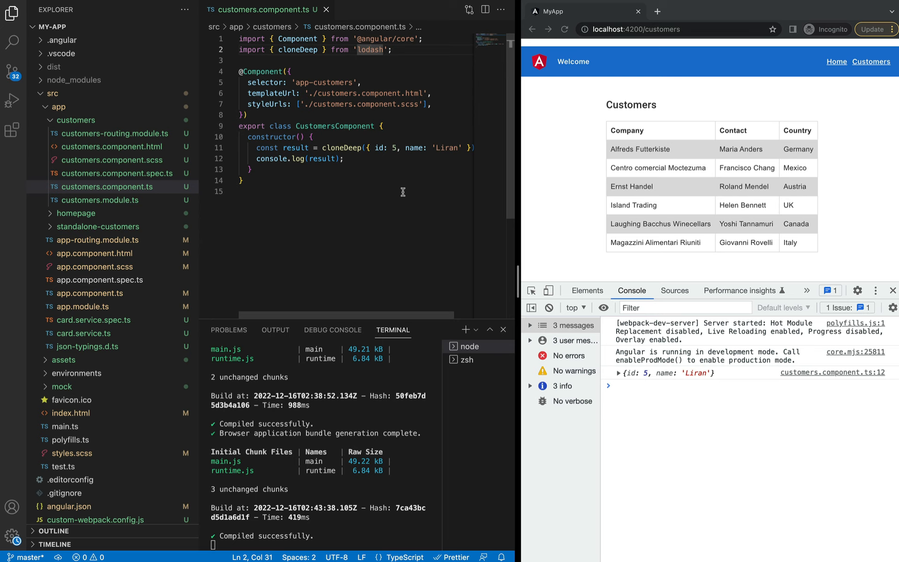
{"action": "mouse_move", "coordinate": [482, 372]}
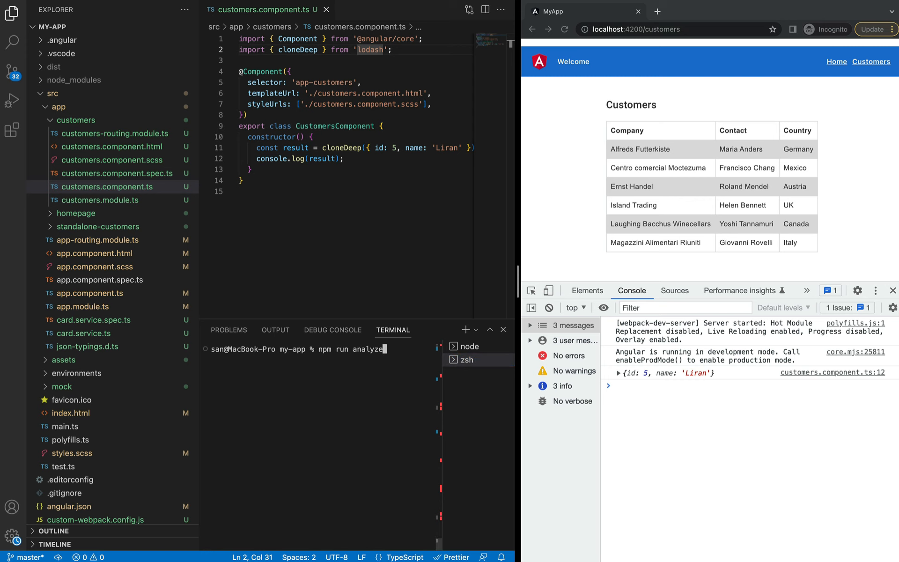
{"action": "key", "text": "Return"}
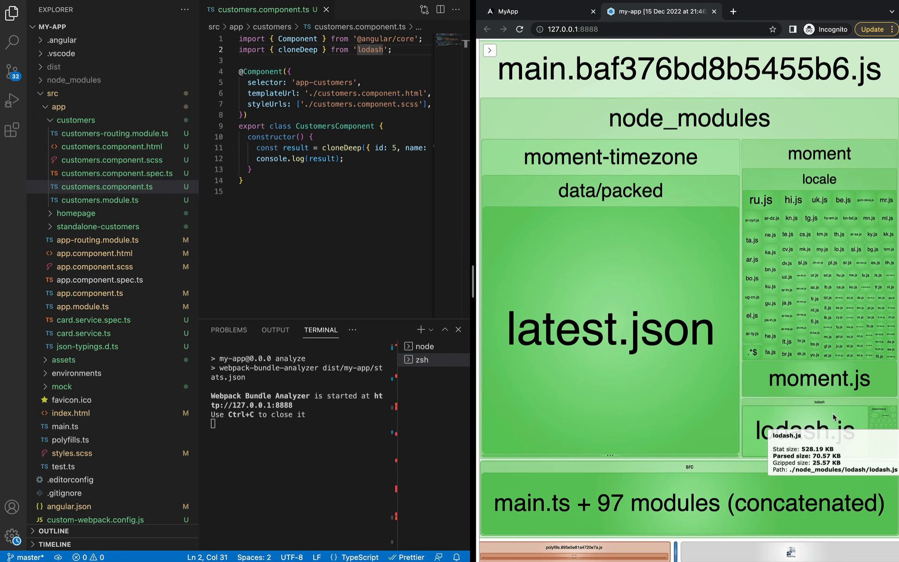
{"action": "mouse_move", "coordinate": [886, 426]}
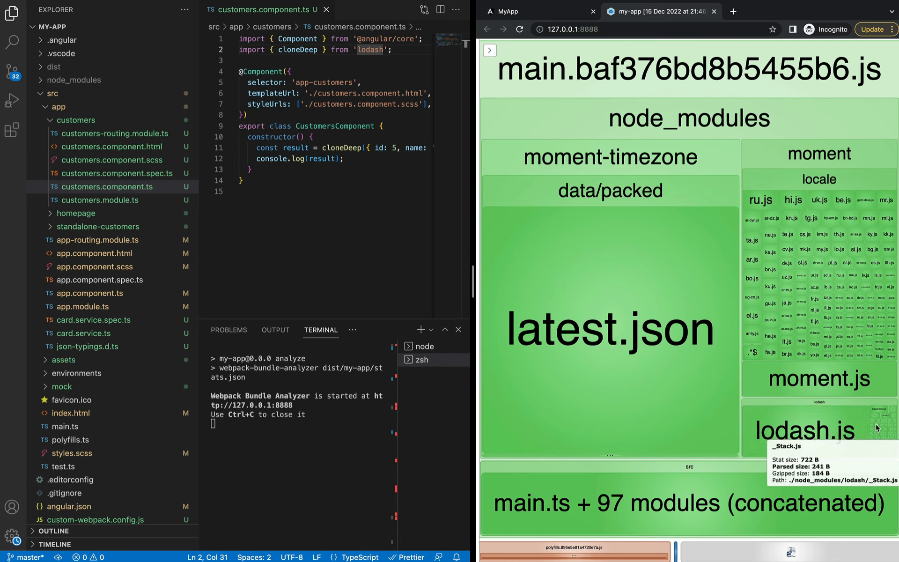
{"action": "mouse_move", "coordinate": [886, 421]}
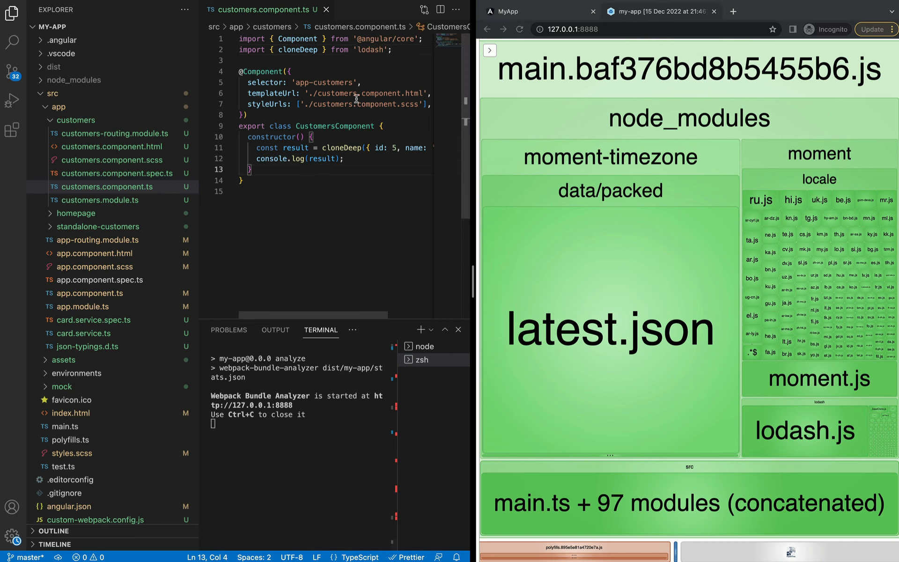
{"action": "mouse_move", "coordinate": [370, 50]}
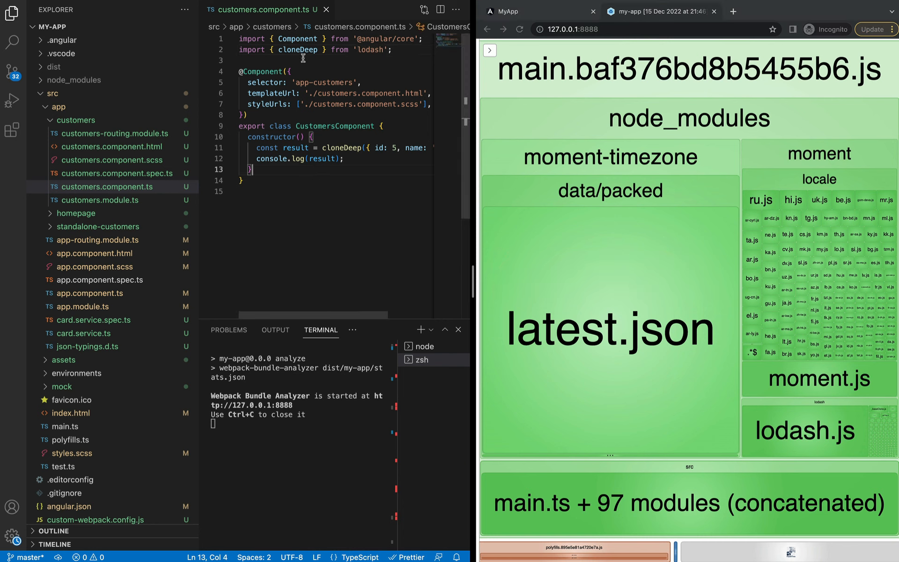
{"action": "mouse_move", "coordinate": [383, 57]}
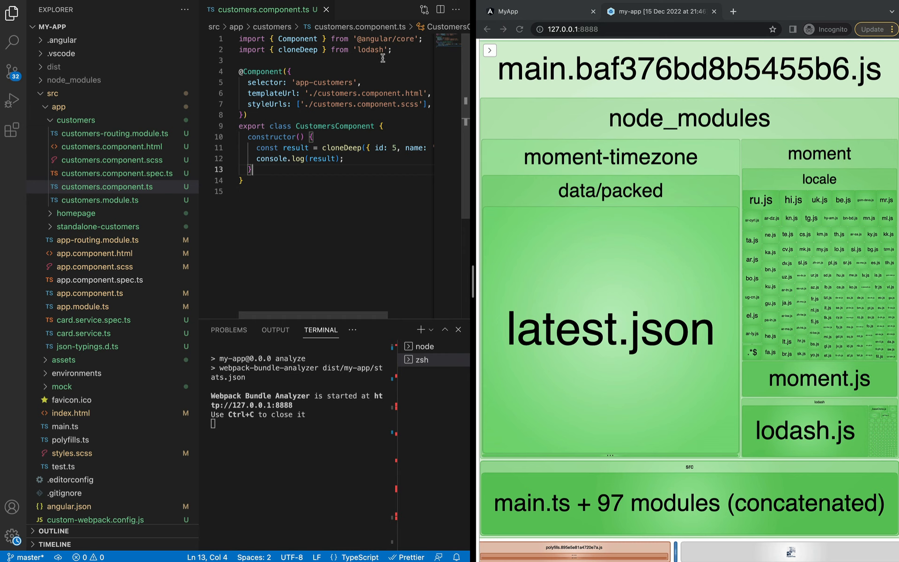
{"action": "mouse_move", "coordinate": [298, 50]}
{"action": "type", "text": "/"}
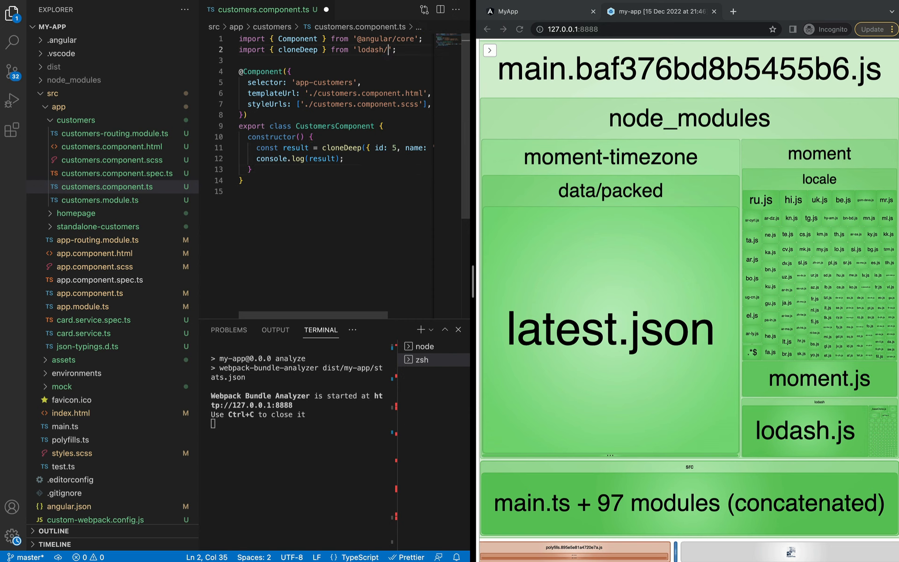
- Change the import to 'lodash/cloneDeep' and clear the terminal before rebuilding
{"action": "type", "text": "cloneDeep"}
{"action": "left_click", "coordinate": [296, 424]}
{"action": "type", "text": "clear"}
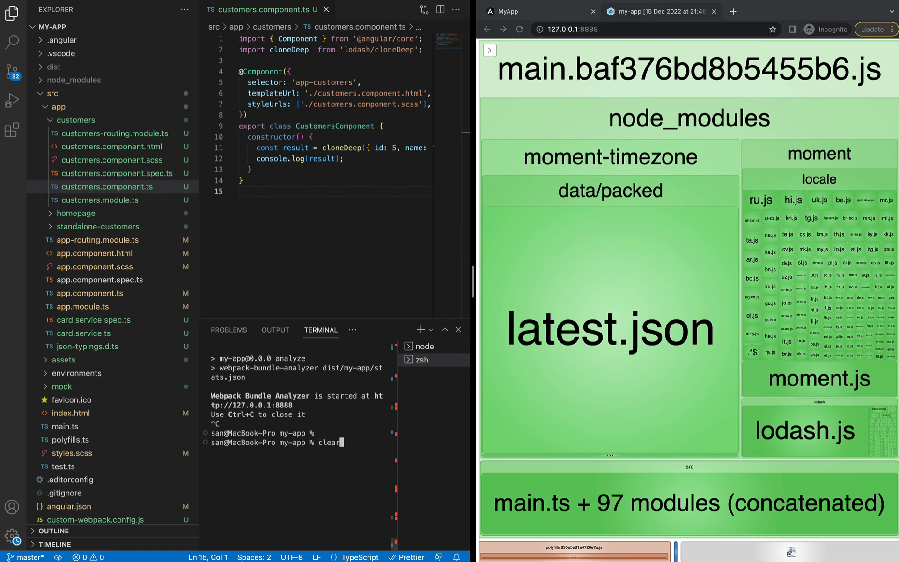
{"action": "key", "text": "Return"}
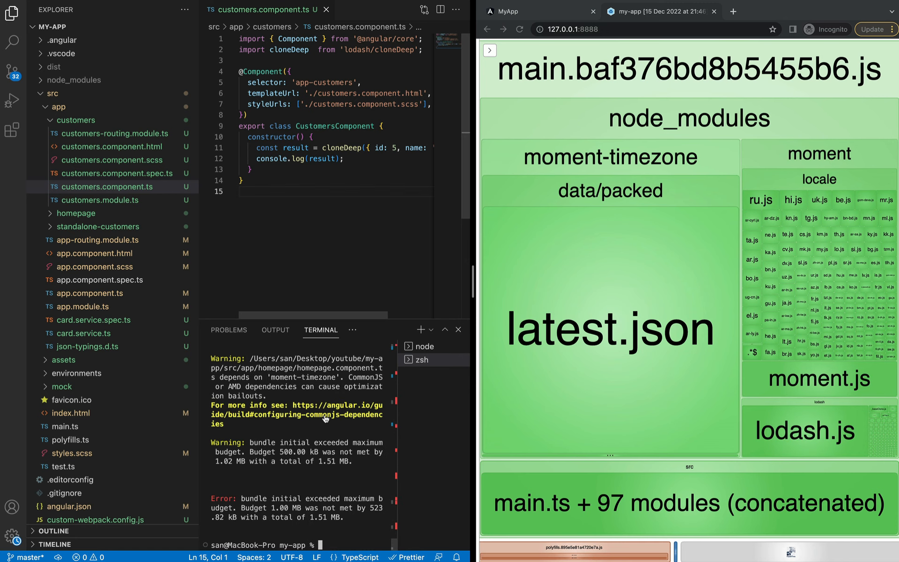
- Rebuild with npm run build:stats to regenerate the bundle report
{"action": "type", "text": "npm run build:stats"}
{"action": "type", "text": "npm run analyze"}
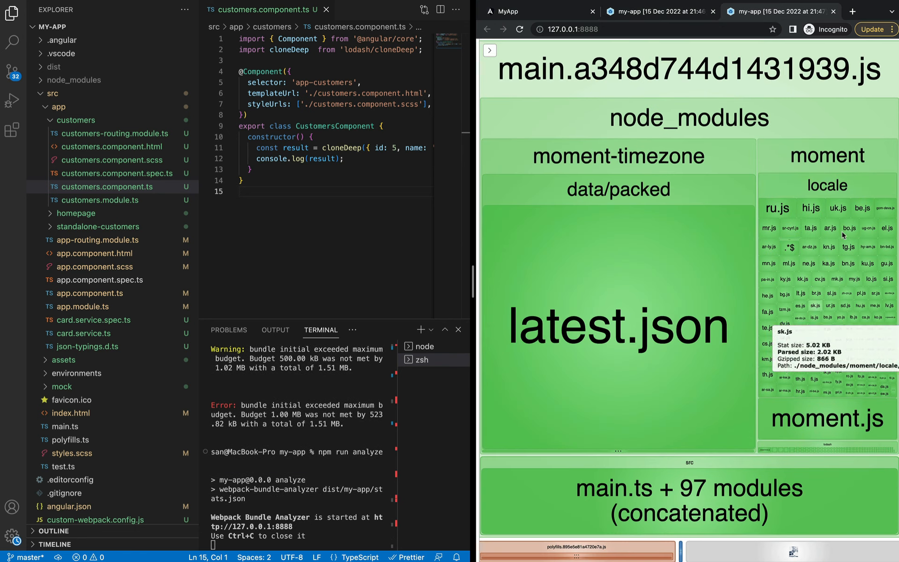
{"action": "mouse_move", "coordinate": [848, 445]}
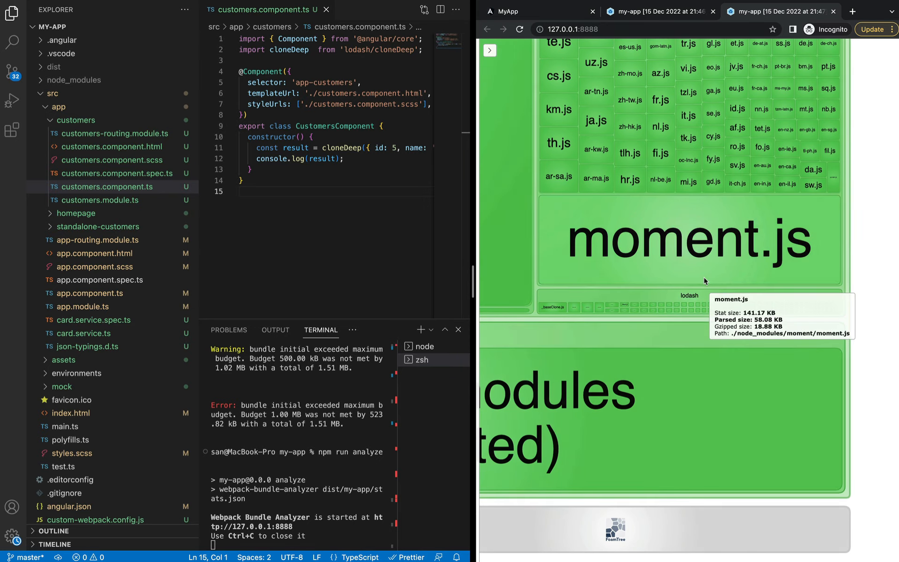
{"action": "mouse_move", "coordinate": [667, 296]}
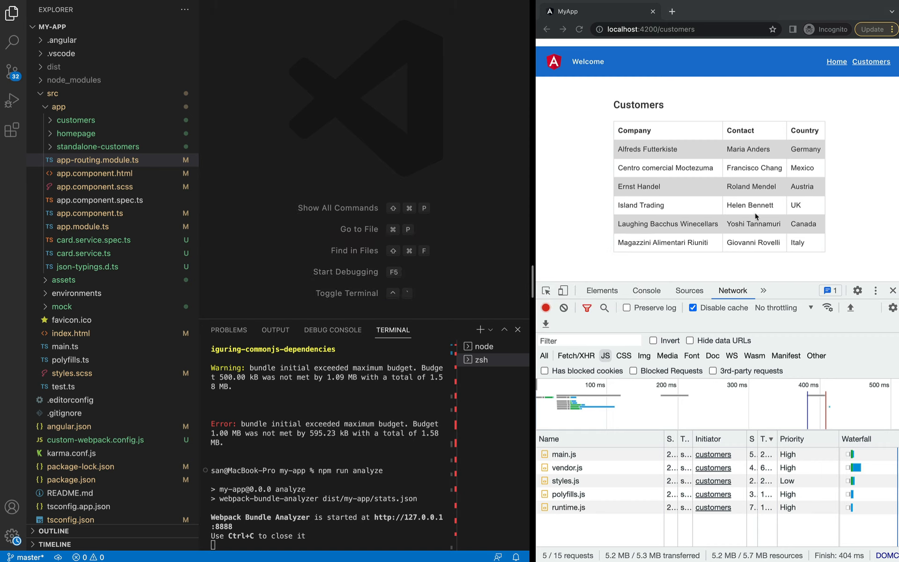
{"action": "mouse_move", "coordinate": [649, 115]}
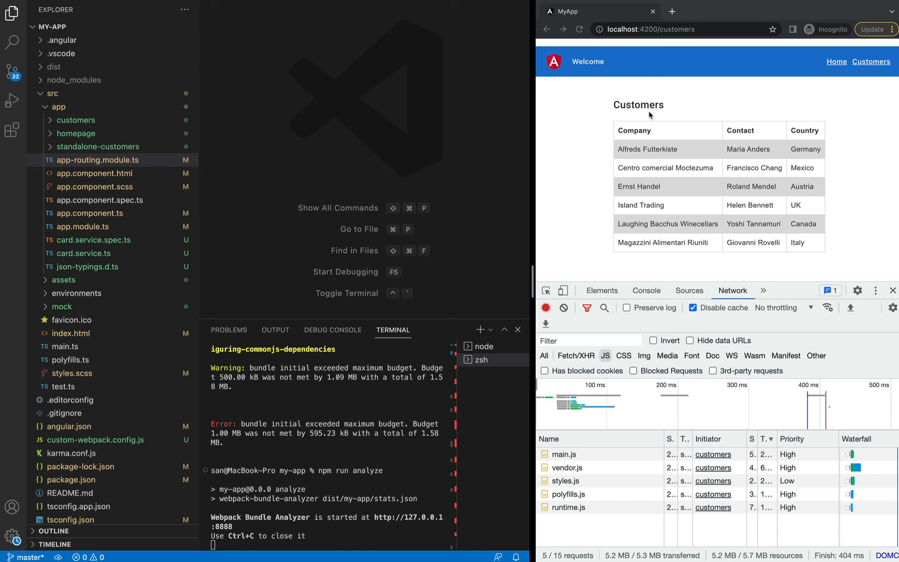
{"action": "mouse_move", "coordinate": [557, 211]}
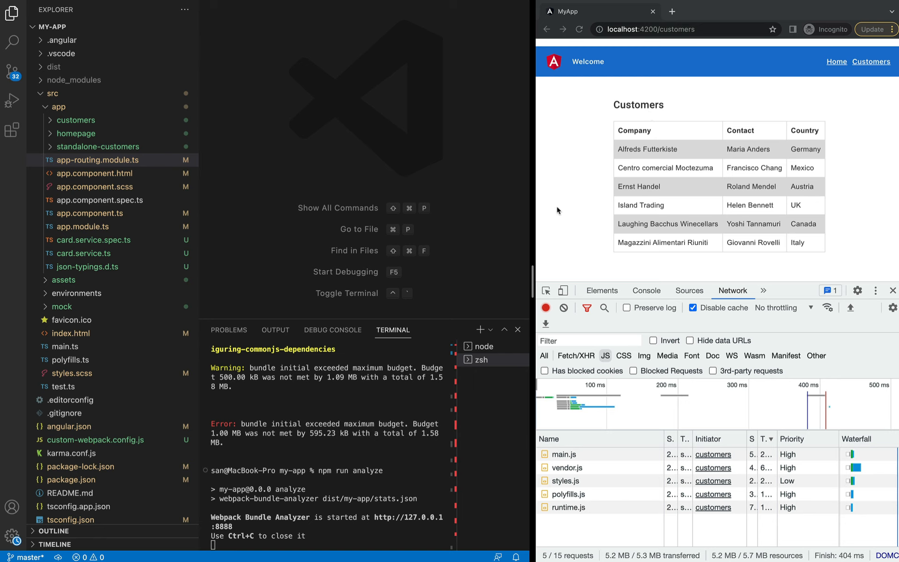
- Inspect CustomersModule in app.module.ts and the 'customers' route in app-routing.module.ts
{"action": "left_click", "coordinate": [74, 120]}
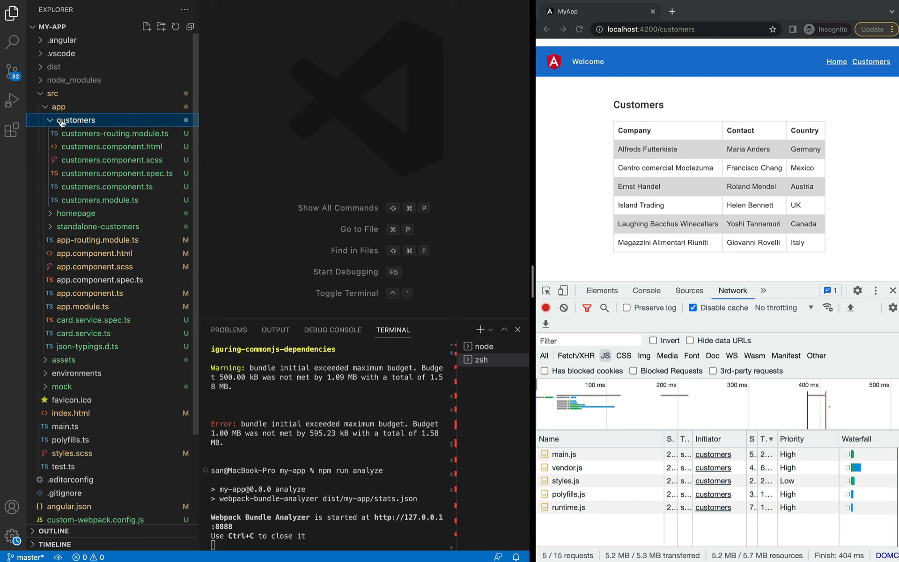
{"action": "left_click", "coordinate": [84, 226]}
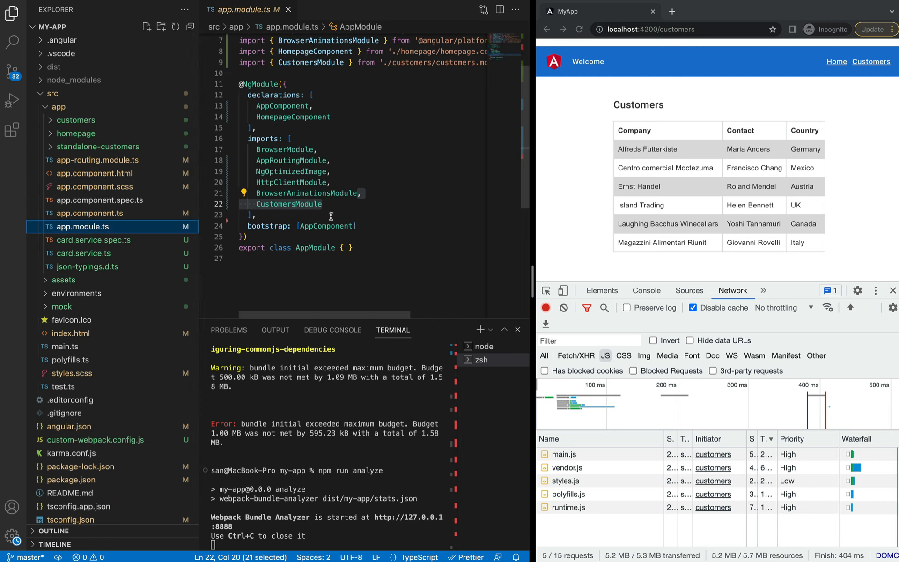
{"action": "left_click", "coordinate": [288, 203]}
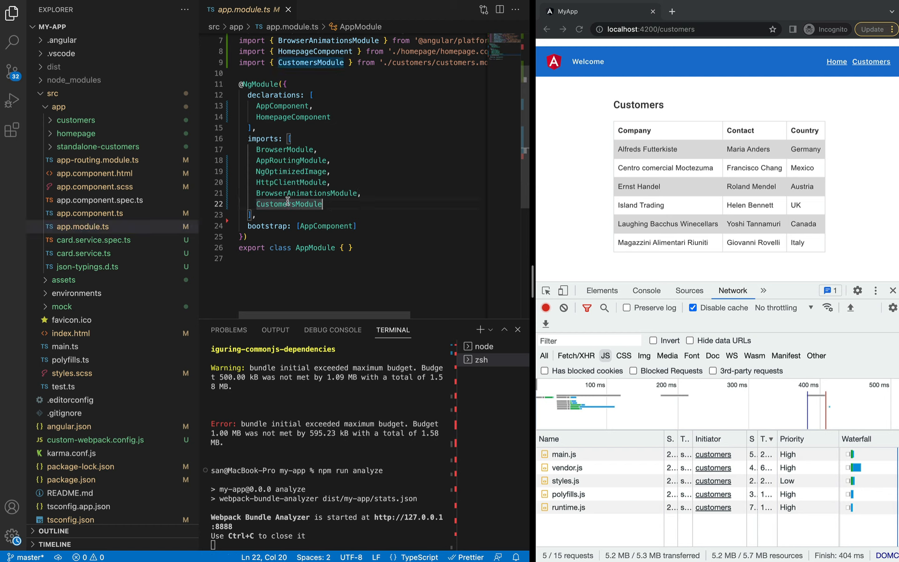
{"action": "mouse_move", "coordinate": [289, 204]}
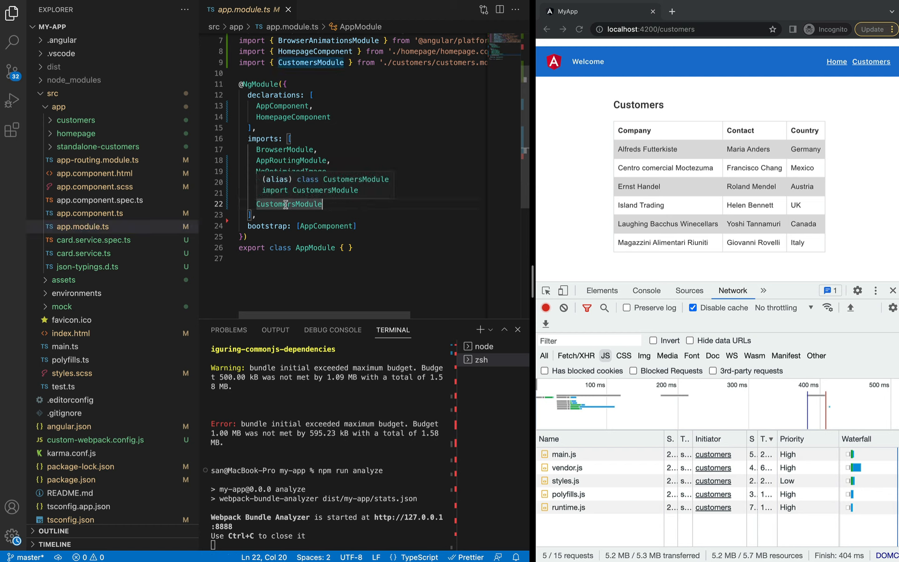
{"action": "left_click", "coordinate": [92, 159]}
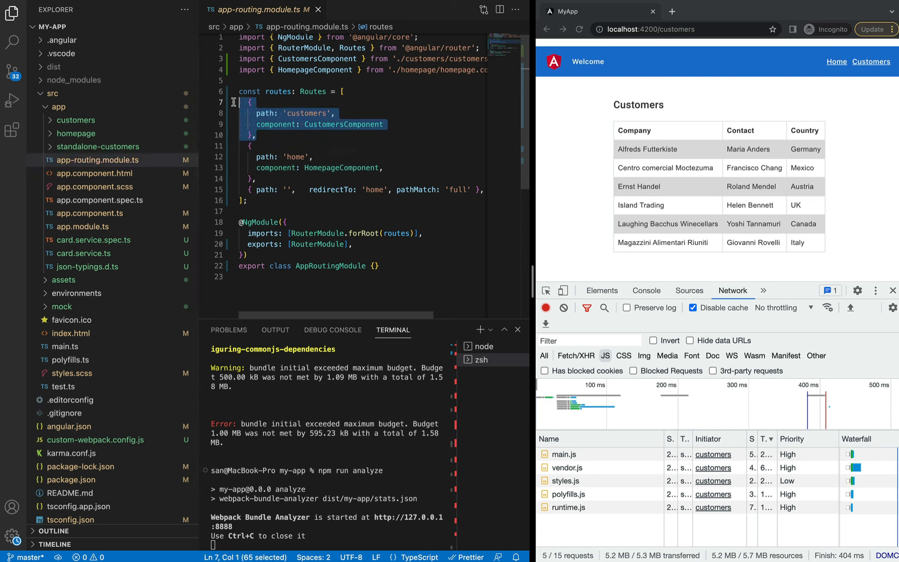
{"action": "double_click", "coordinate": [307, 113]}
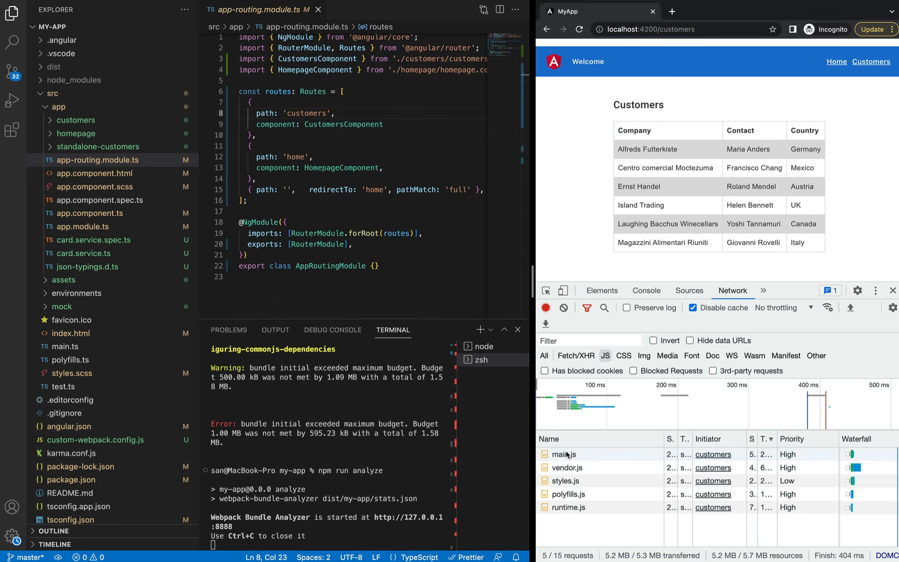
{"action": "mouse_move", "coordinate": [568, 515]}
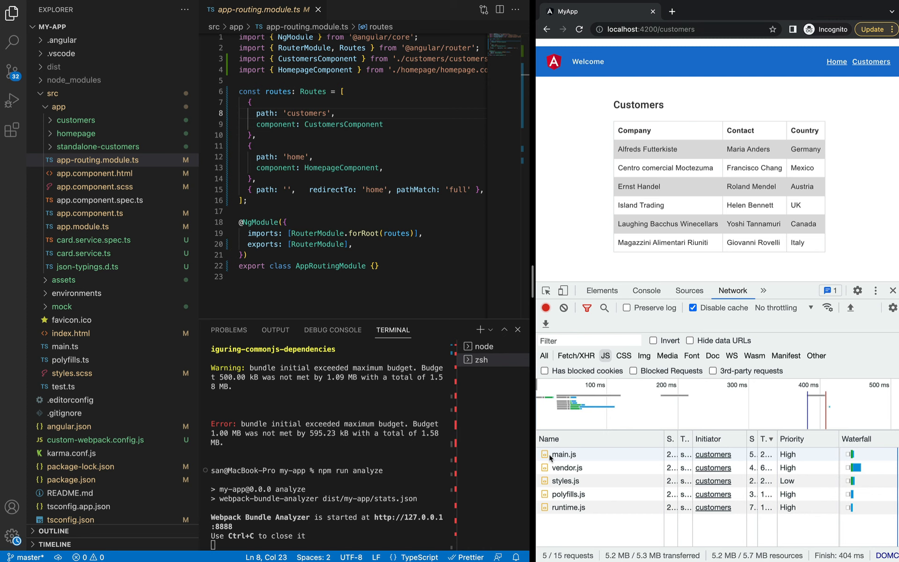
- Switch to the bundle analyzer report and size the treemap by Stat
{"action": "left_click", "coordinate": [564, 454]}
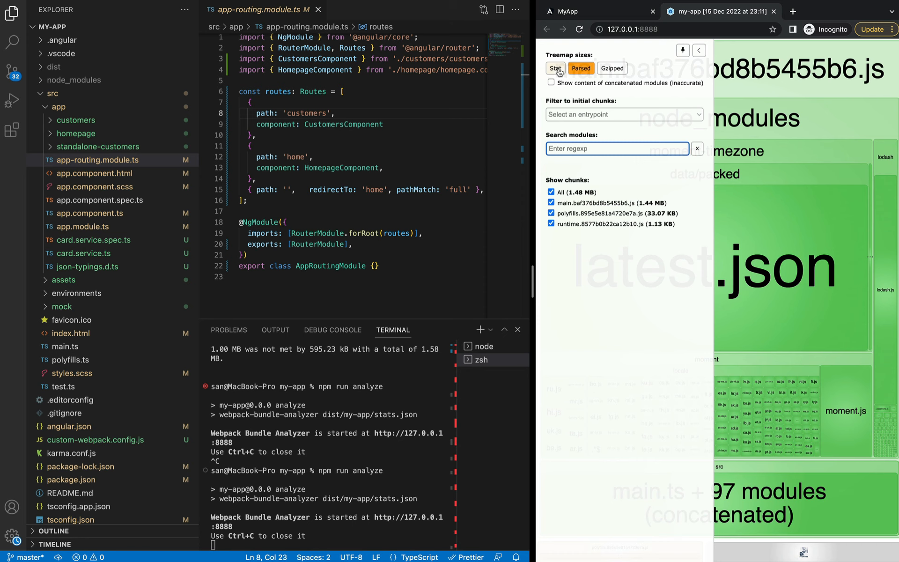
{"action": "left_click", "coordinate": [554, 68]}
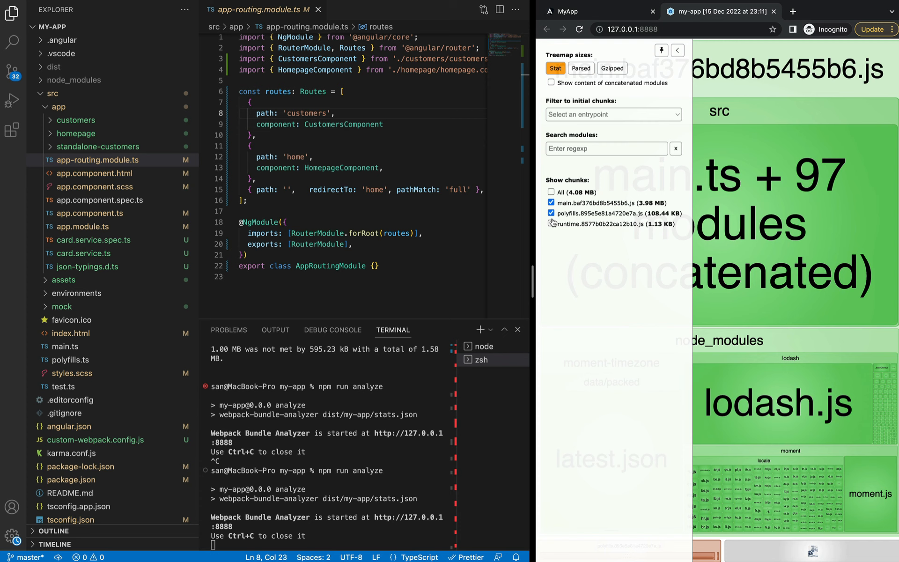
- Switch back to the running app to view main.js in the Network panel
{"action": "left_click", "coordinate": [550, 212]}
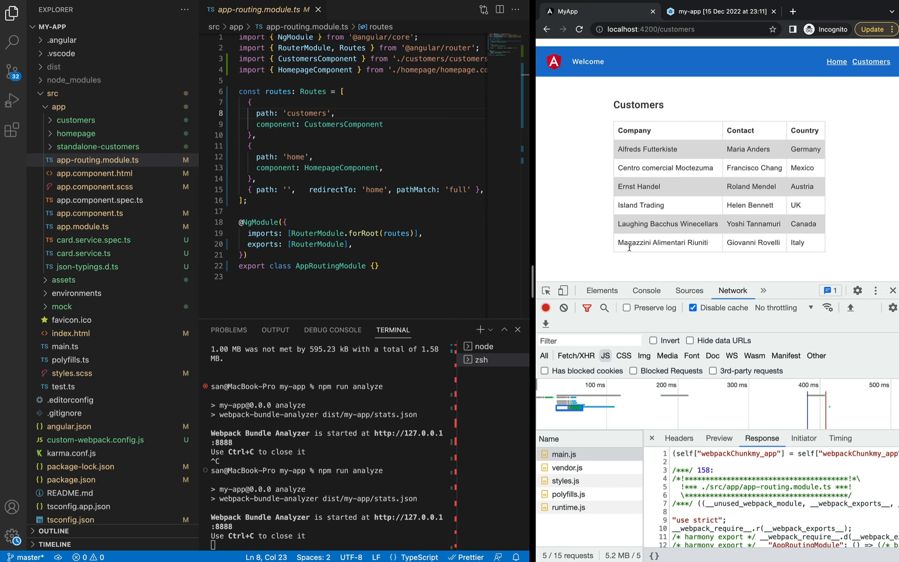
{"action": "mouse_move", "coordinate": [651, 97]}
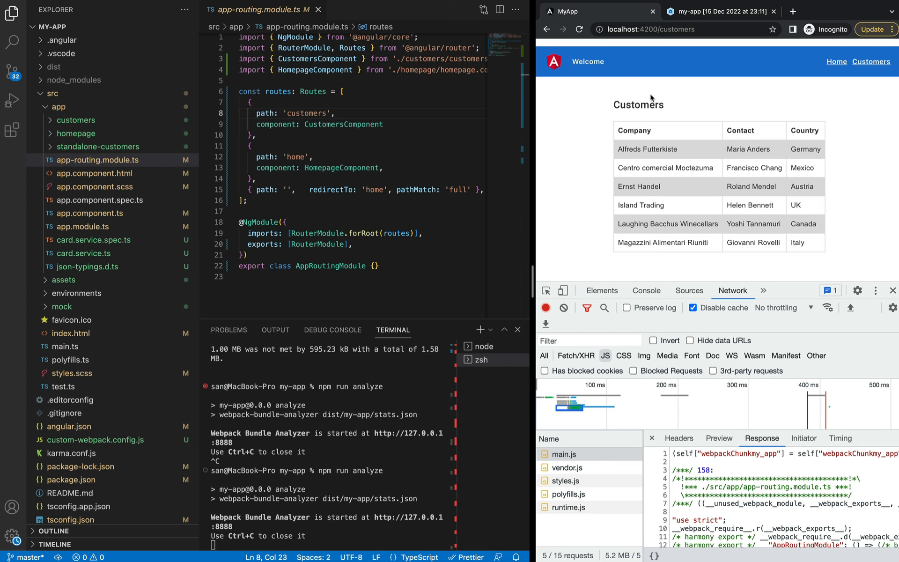
{"action": "mouse_move", "coordinate": [690, 113]}
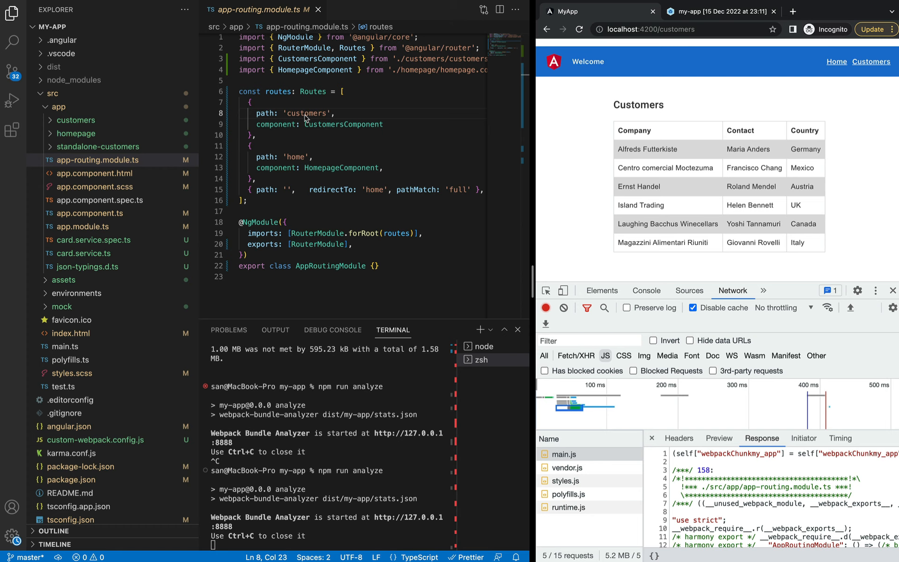
{"action": "mouse_move", "coordinate": [291, 153]}
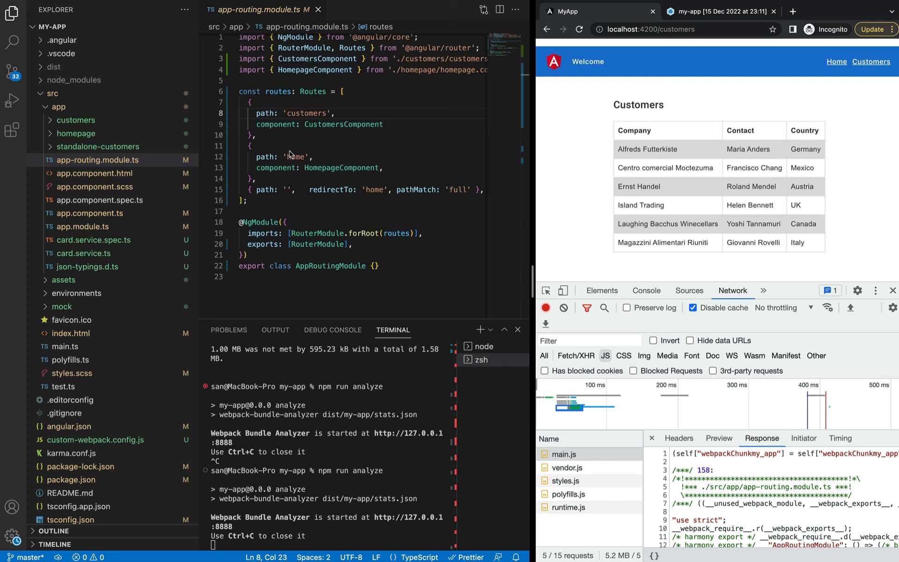
- Replace the customers route's component with loadChildren importing './customers/customers.module'
{"action": "left_click", "coordinate": [270, 135]}
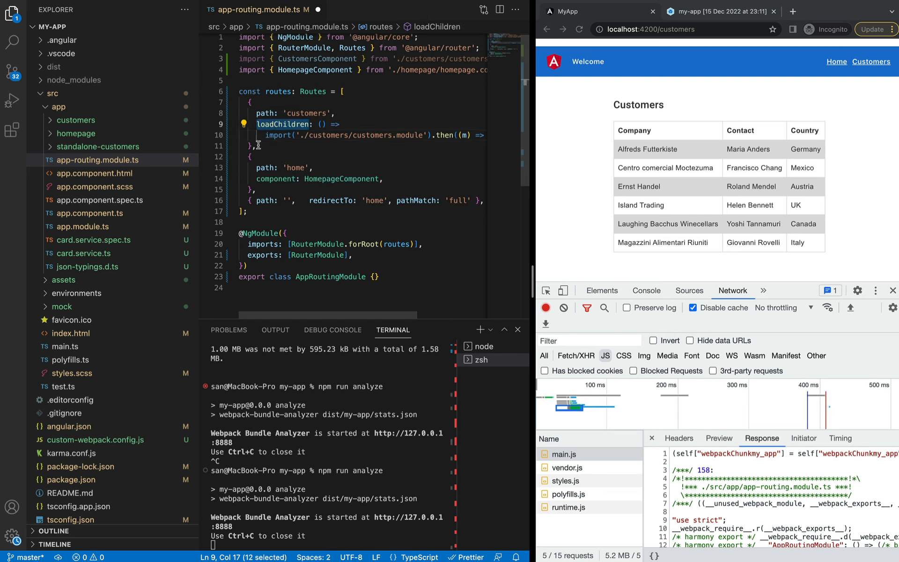
{"action": "left_click", "coordinate": [307, 113]}
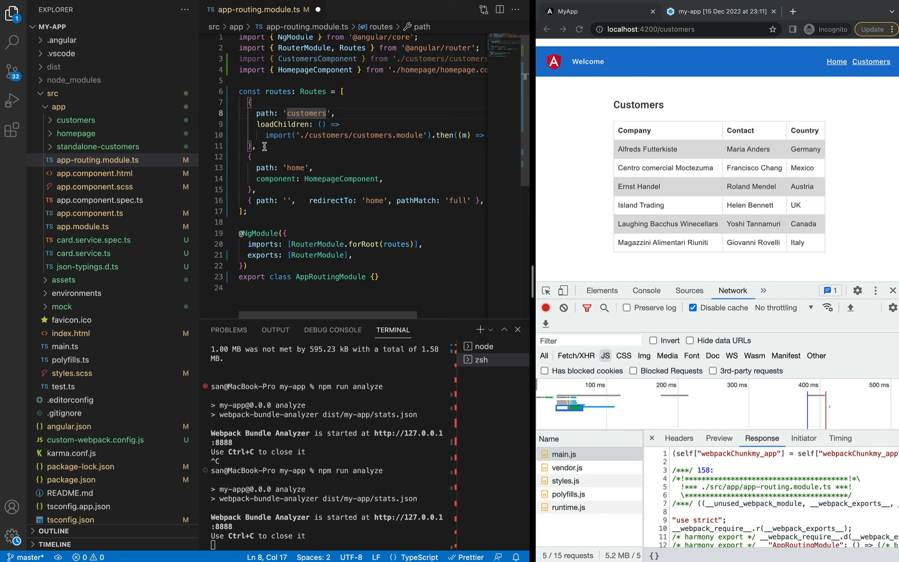
{"action": "left_click", "coordinate": [269, 146]}
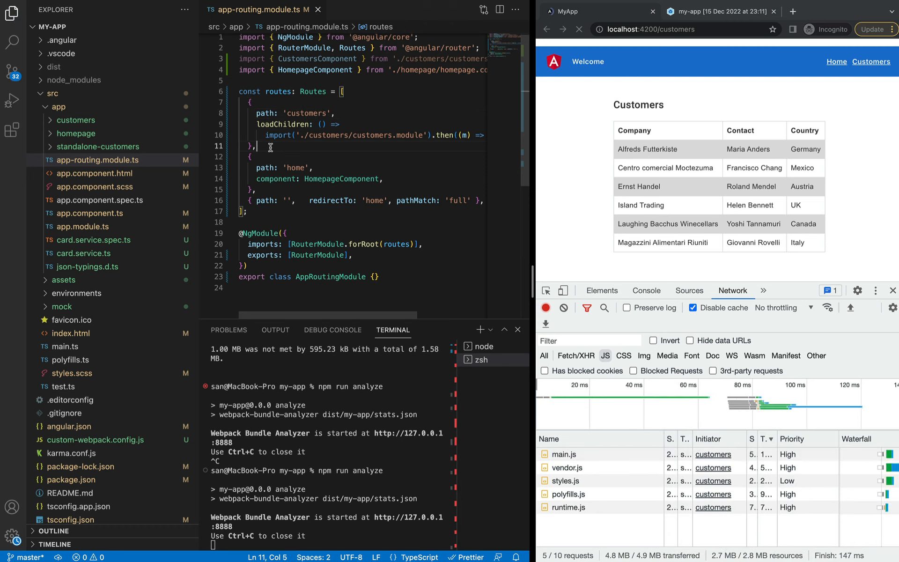
{"action": "left_click", "coordinate": [89, 227]}
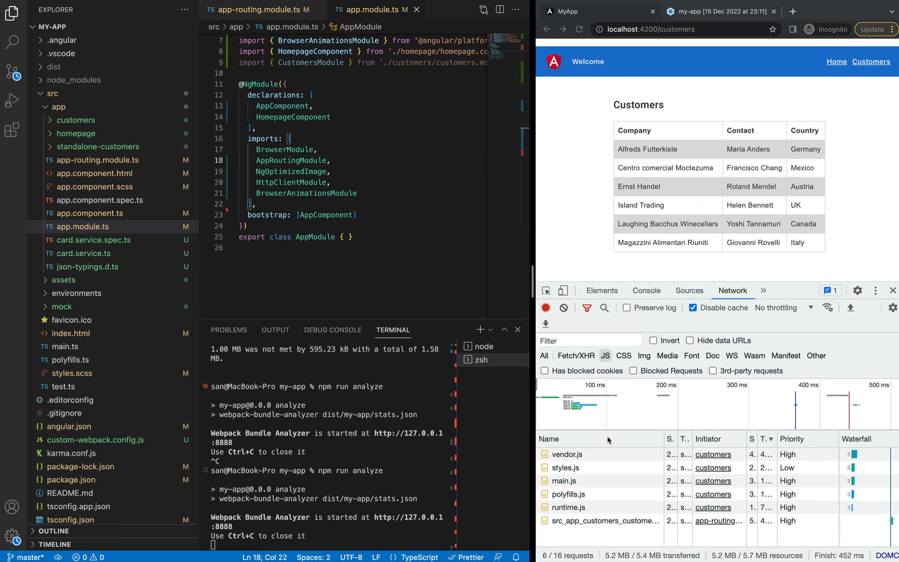
{"action": "mouse_move", "coordinate": [567, 523]}
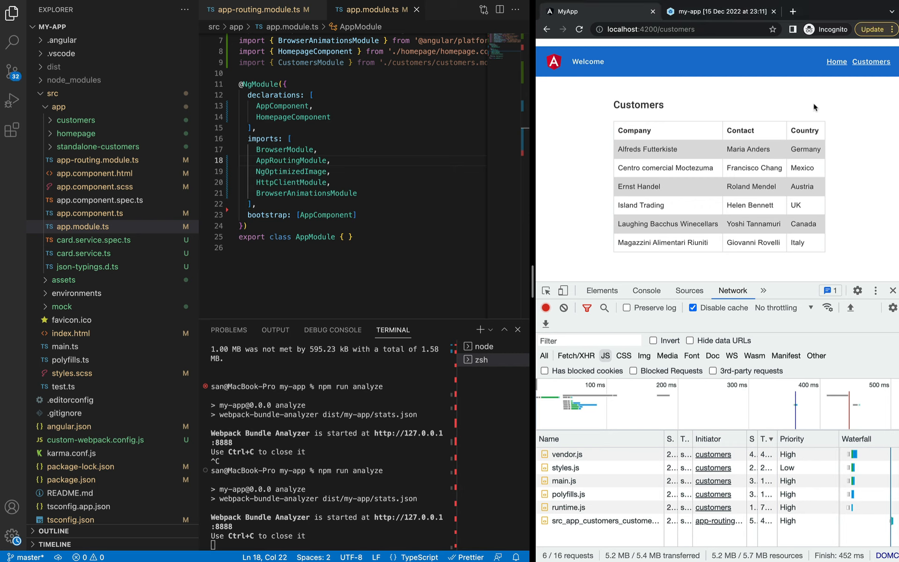
- Visit Home, then Customers, confirming the customers chunk loads only on demand
{"action": "left_click", "coordinate": [835, 62]}
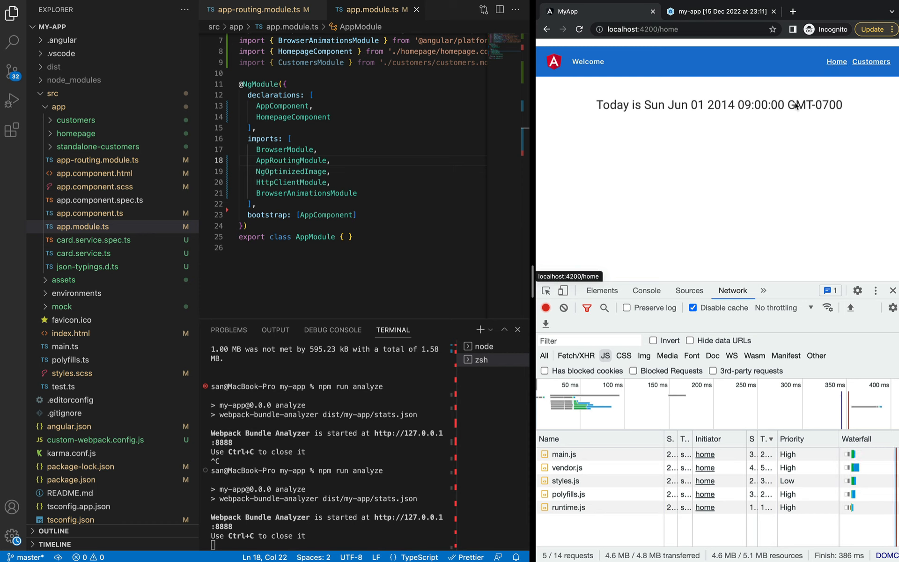
{"action": "mouse_move", "coordinate": [872, 118]}
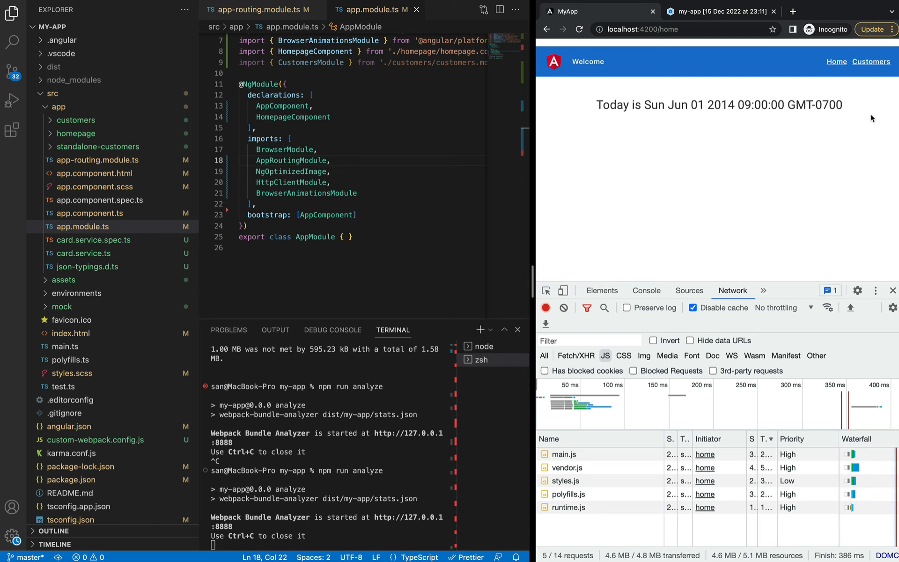
{"action": "left_click", "coordinate": [871, 62]}
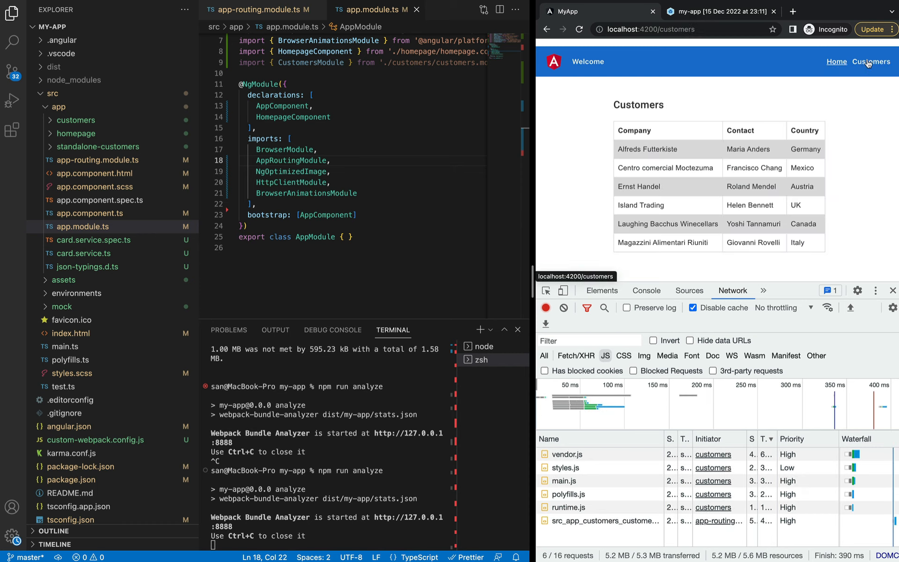
{"action": "mouse_move", "coordinate": [580, 520]}
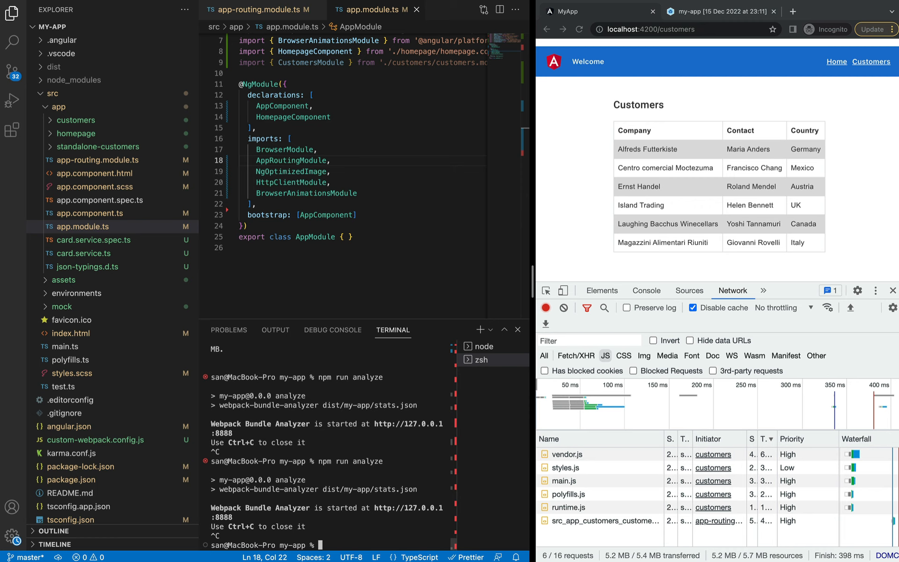
- Rebuild with npm run build:stats and size the earlier report's treemap by Stat
{"action": "type", "text": "npm run build:stats"}
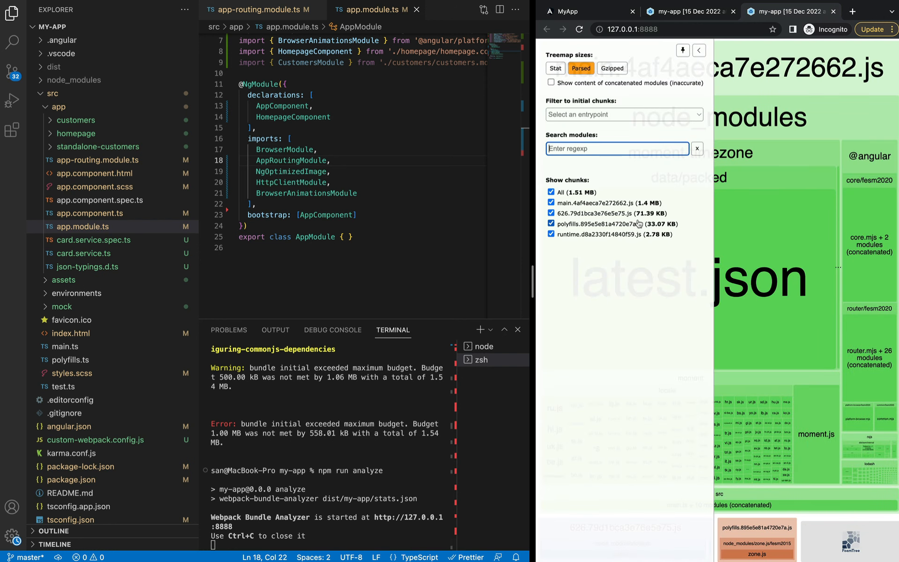
{"action": "left_click", "coordinate": [698, 51]}
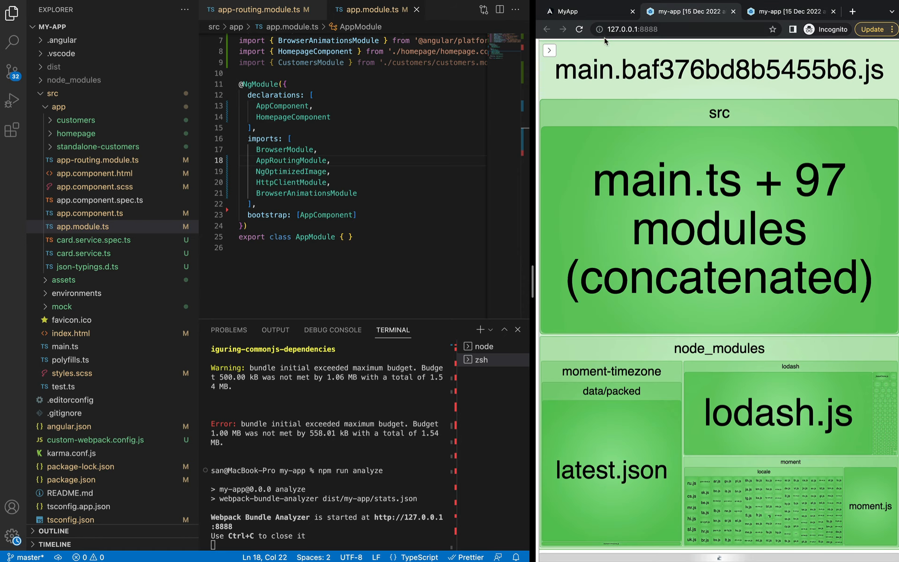
{"action": "left_click", "coordinate": [549, 50]}
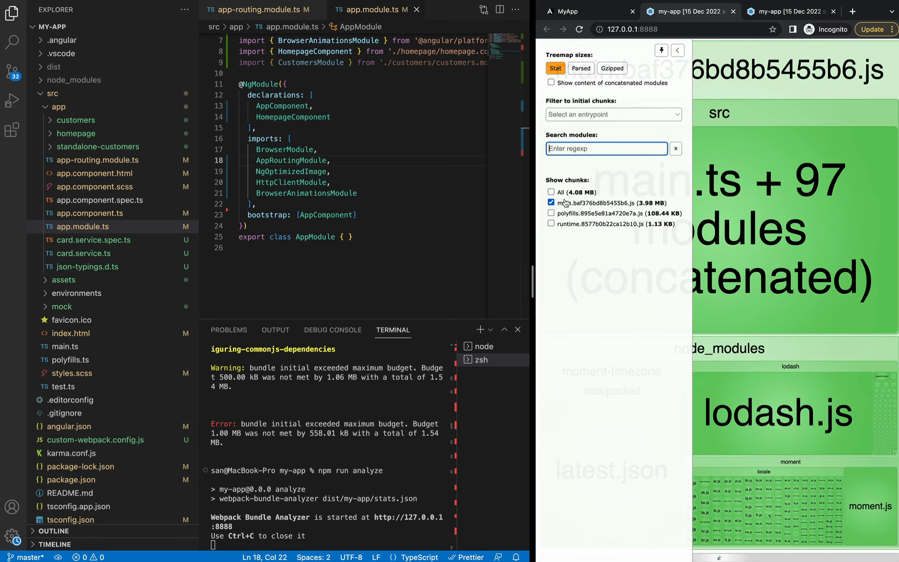
{"action": "mouse_move", "coordinate": [652, 209]}
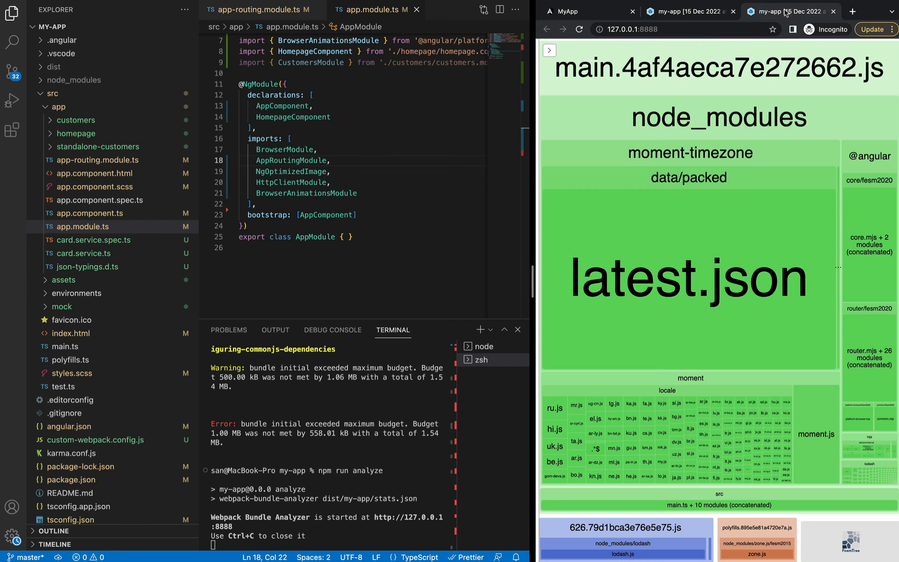
{"action": "left_click", "coordinate": [549, 50]}
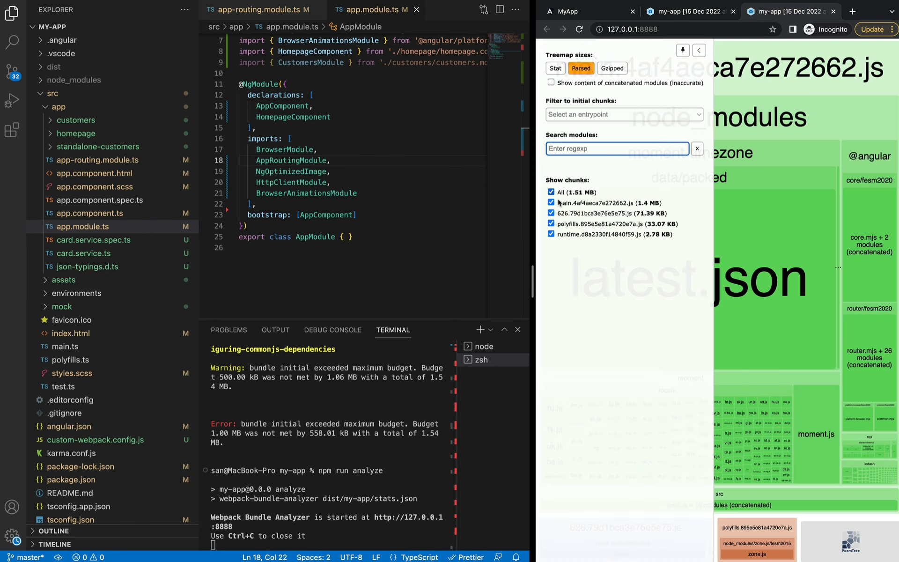
{"action": "left_click", "coordinate": [554, 69]}
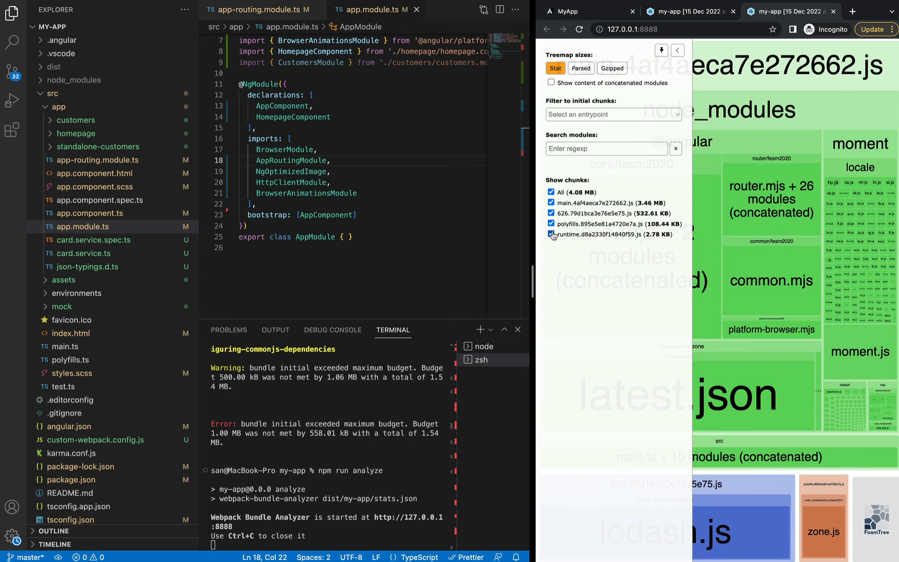
- Check the other build's report, return to main.4af4aeca7e272662.js, and toggle the customers folder
{"action": "left_click", "coordinate": [551, 203]}
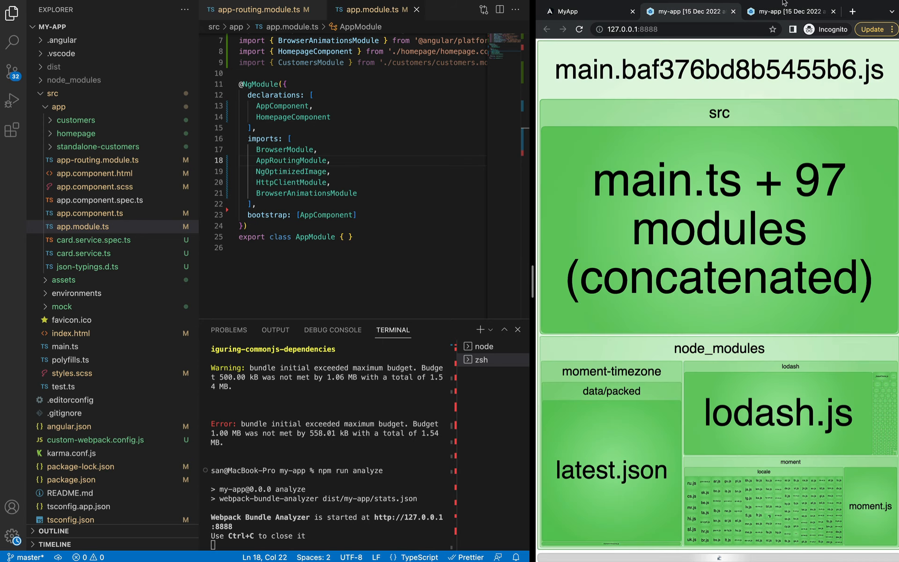
{"action": "left_click", "coordinate": [789, 38]}
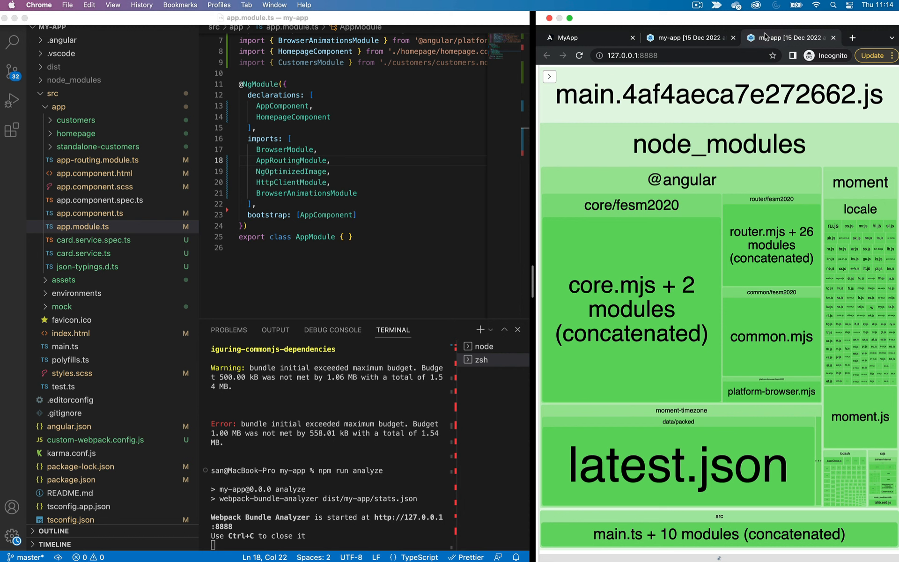
{"action": "left_click", "coordinate": [75, 120]}
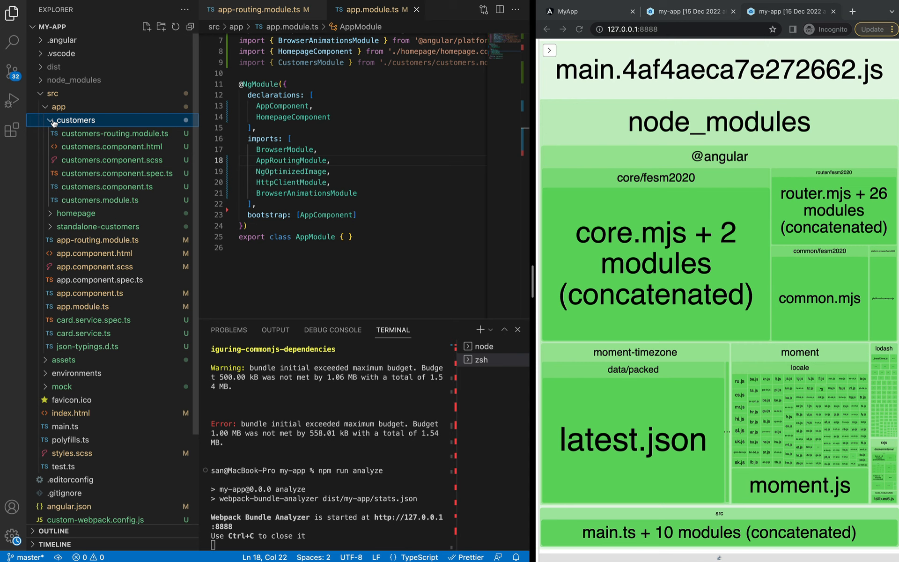
{"action": "left_click", "coordinate": [74, 120]}
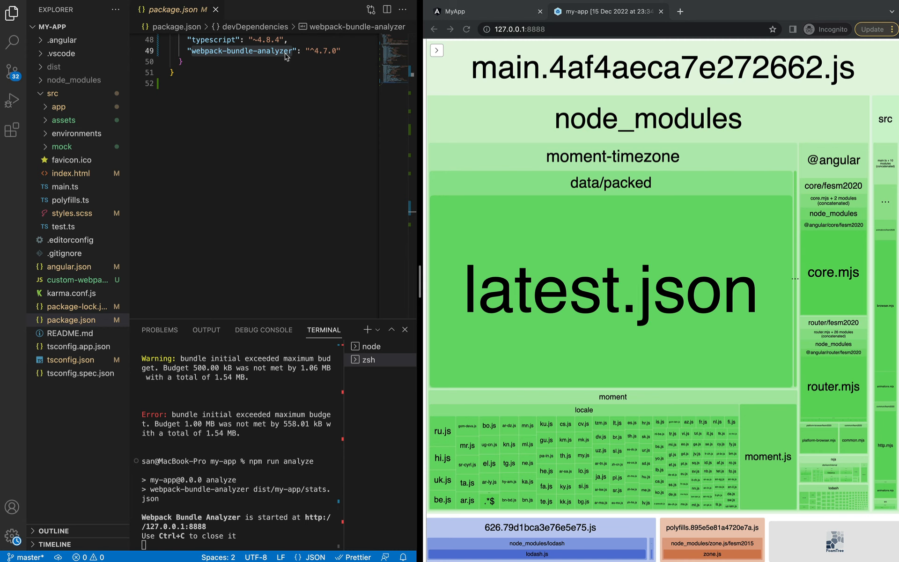
- Inspect the moment locale and timezone tile sizes, then bring up custom-webpack.config.js
{"action": "left_click", "coordinate": [437, 50]}
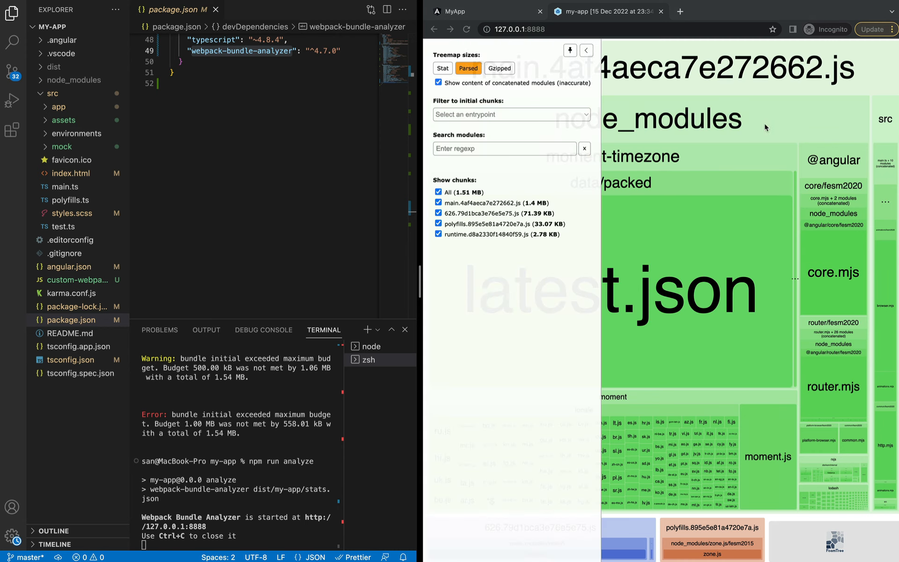
{"action": "mouse_move", "coordinate": [768, 136]}
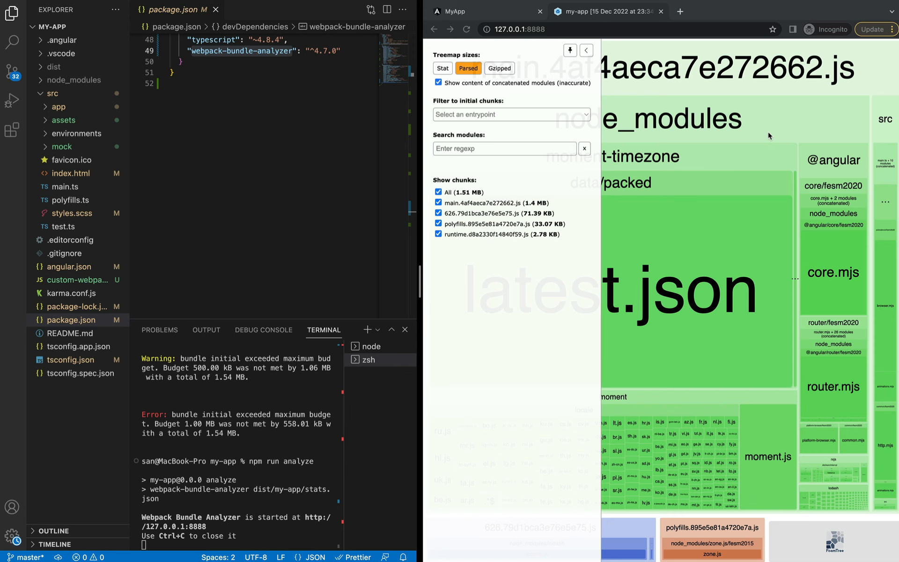
{"action": "left_click", "coordinate": [586, 50]}
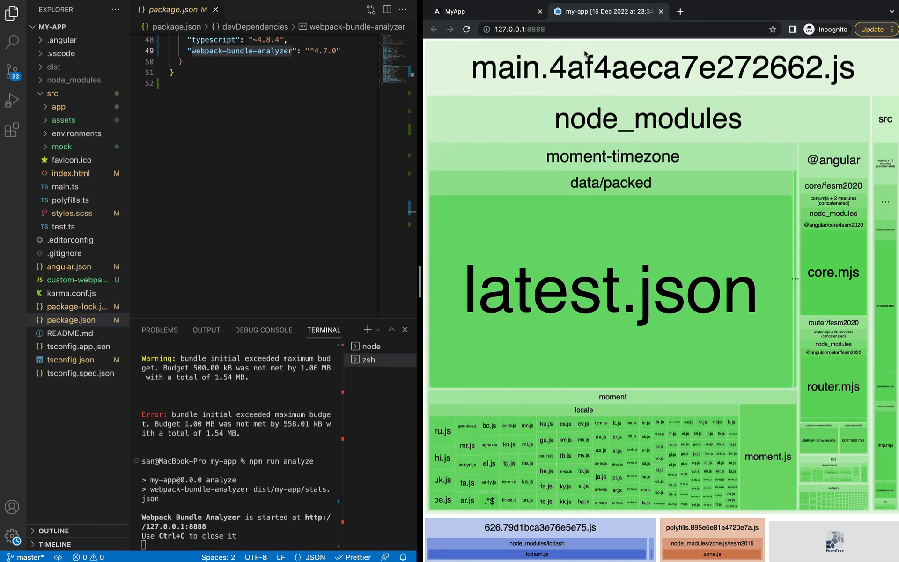
{"action": "mouse_move", "coordinate": [549, 268]}
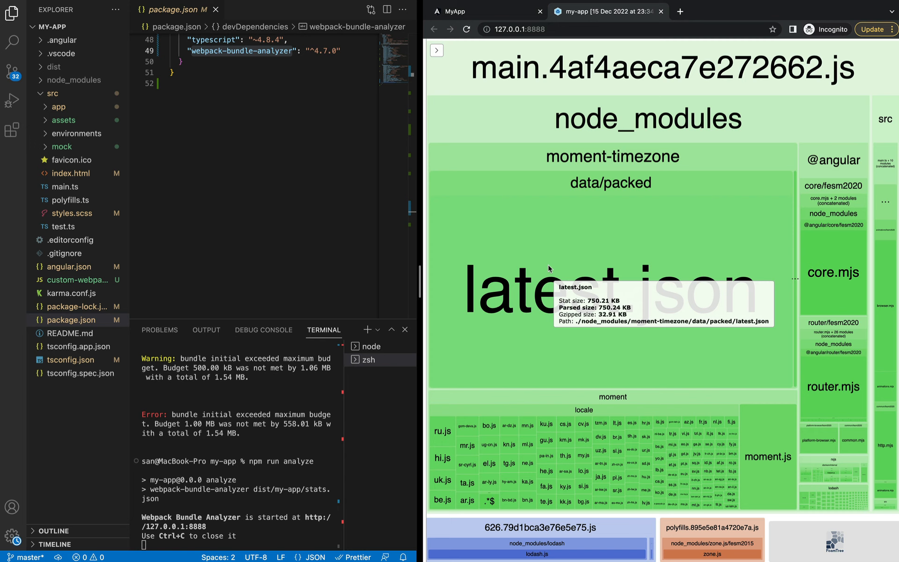
{"action": "mouse_move", "coordinate": [686, 151]}
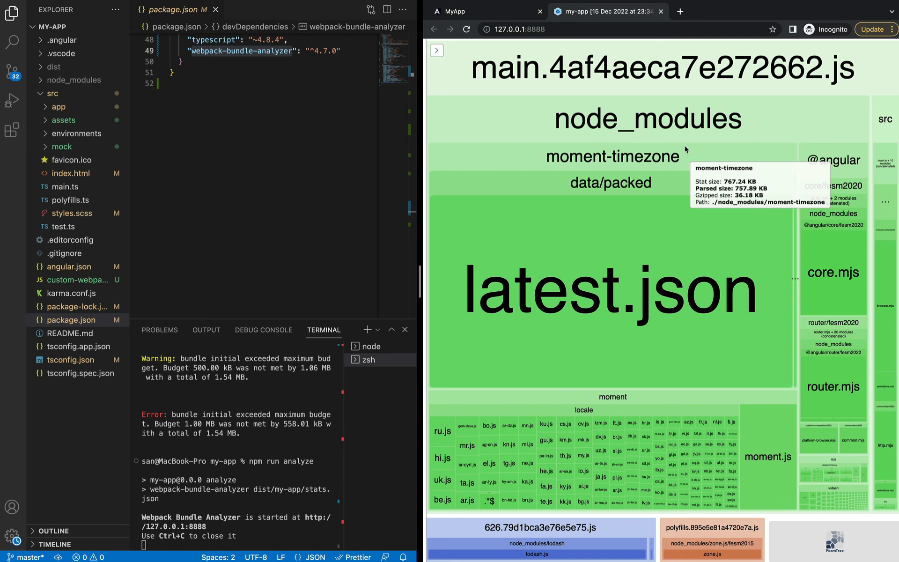
{"action": "mouse_move", "coordinate": [554, 400]}
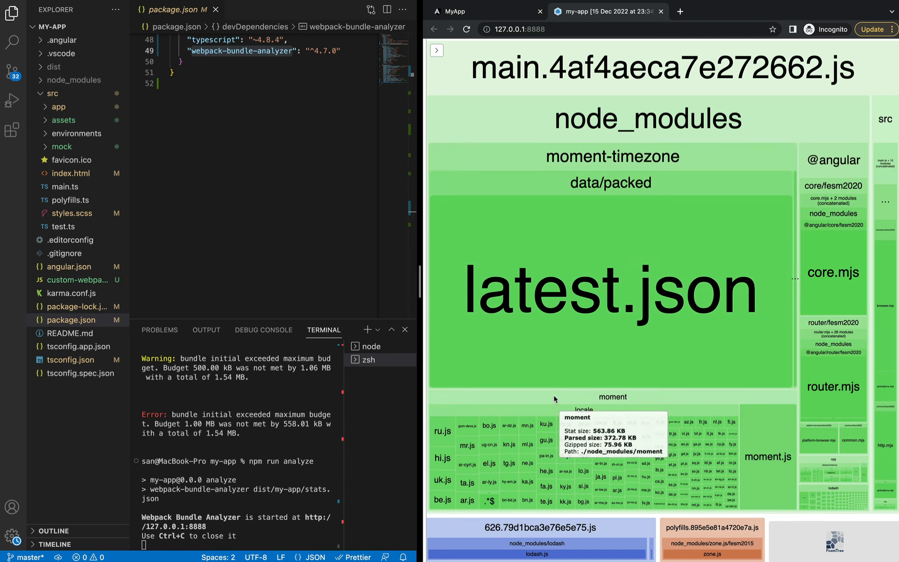
{"action": "mouse_move", "coordinate": [541, 440]}
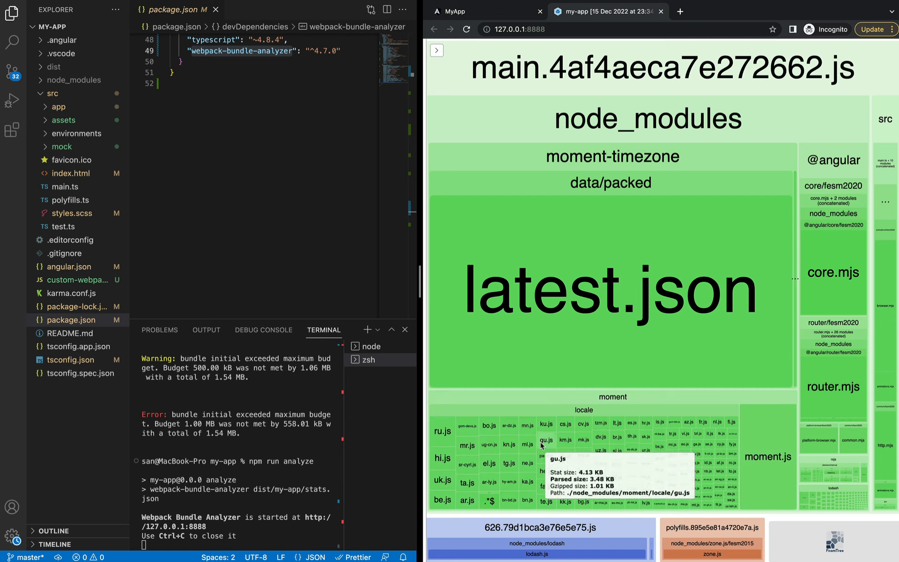
{"action": "mouse_move", "coordinate": [488, 426]}
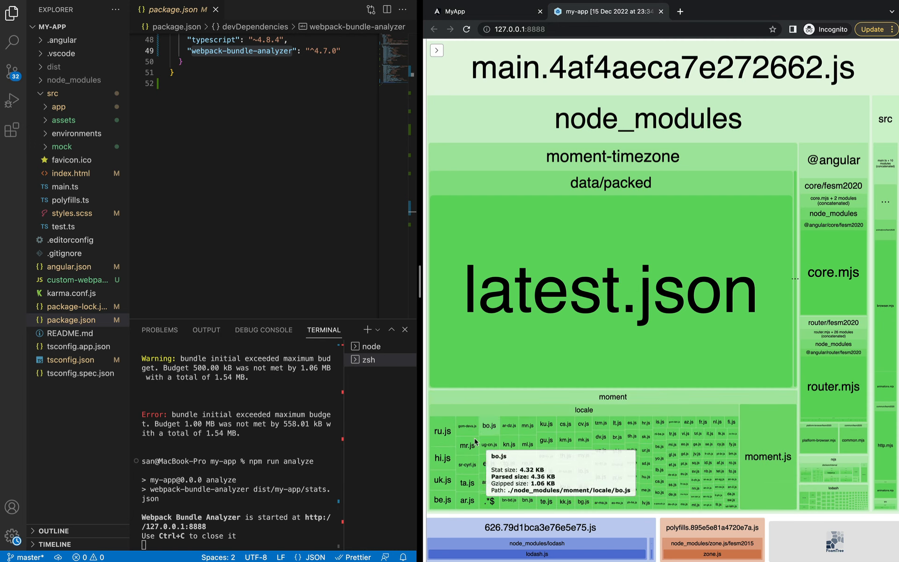
{"action": "mouse_move", "coordinate": [467, 447]}
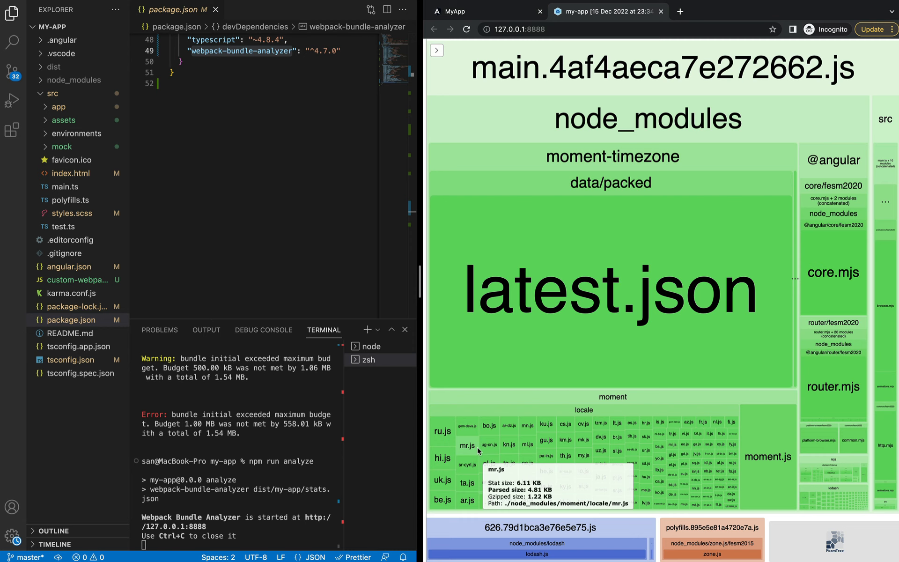
{"action": "mouse_move", "coordinate": [566, 409]}
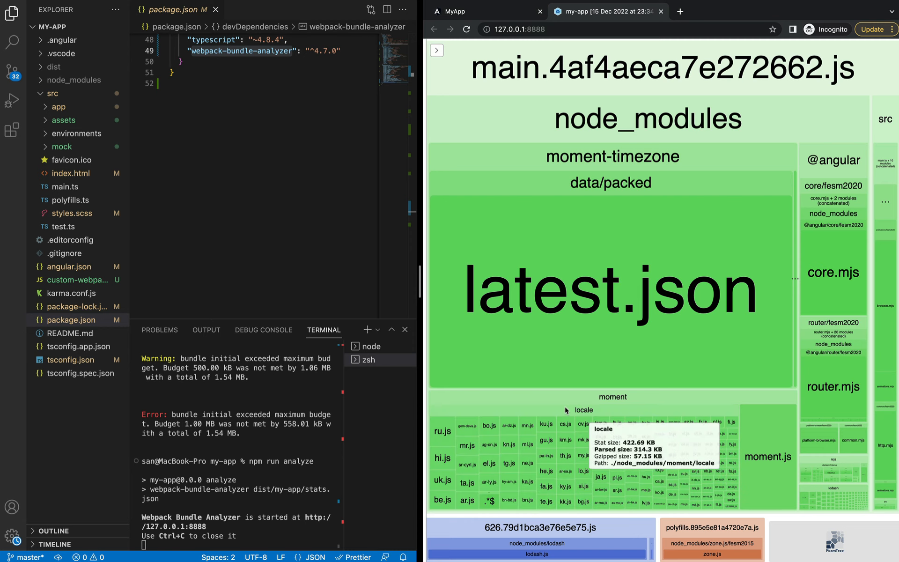
{"action": "mouse_move", "coordinate": [622, 469]}
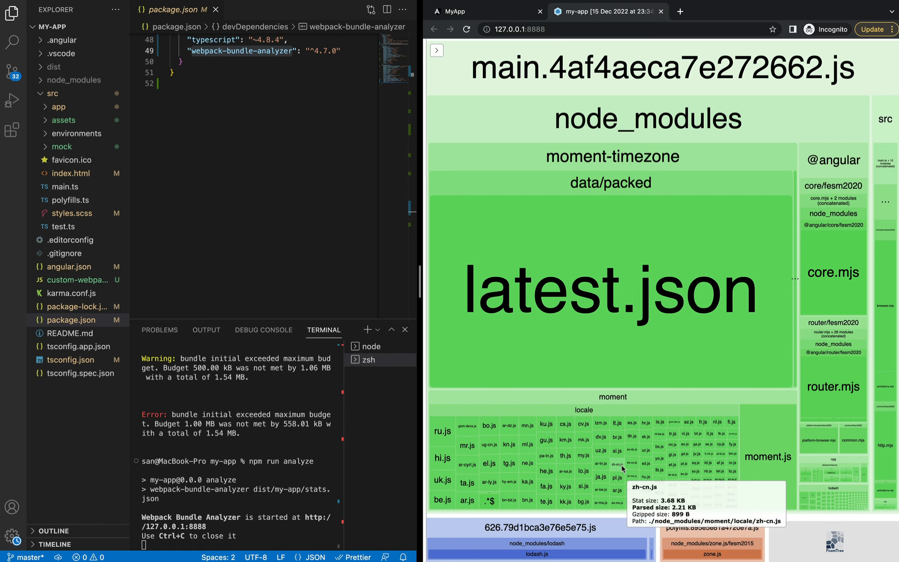
{"action": "mouse_move", "coordinate": [691, 153]}
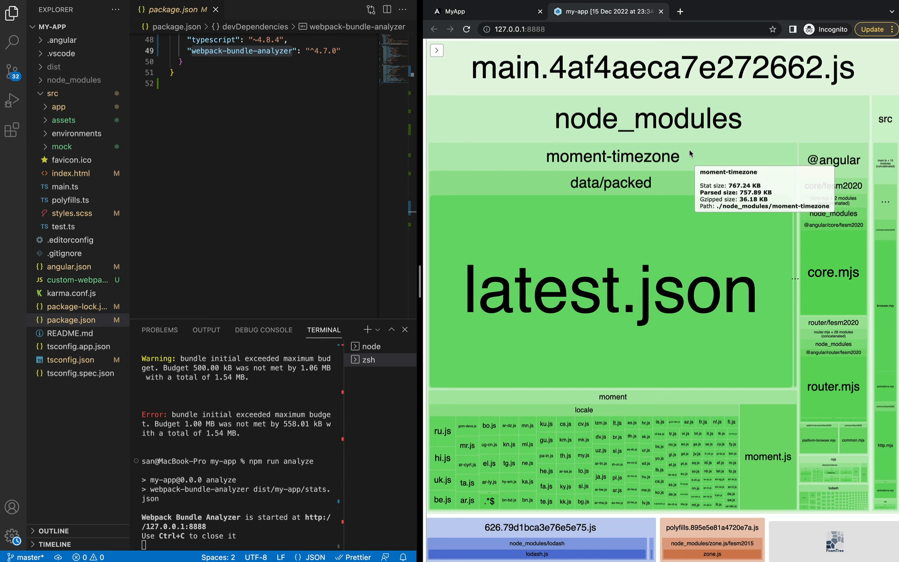
{"action": "mouse_move", "coordinate": [660, 408]}
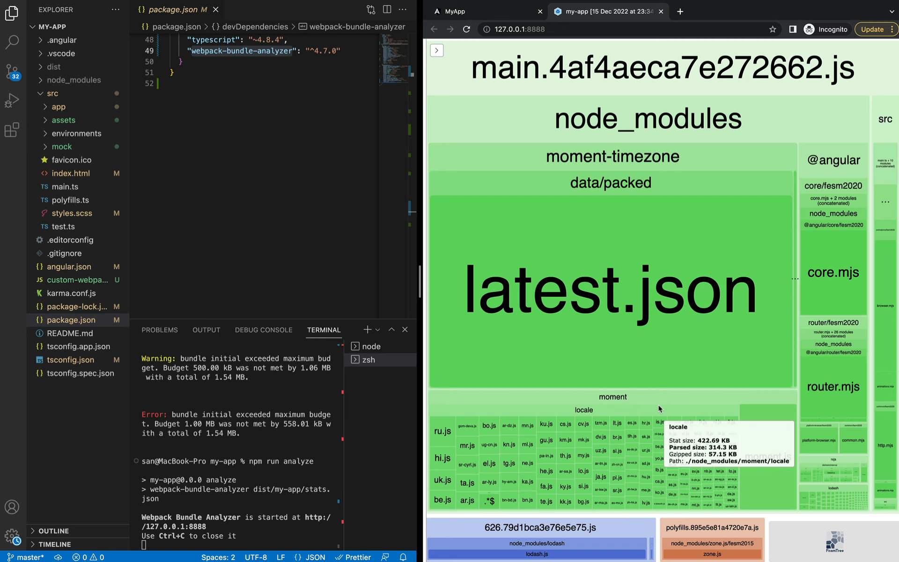
{"action": "left_click", "coordinate": [77, 280]}
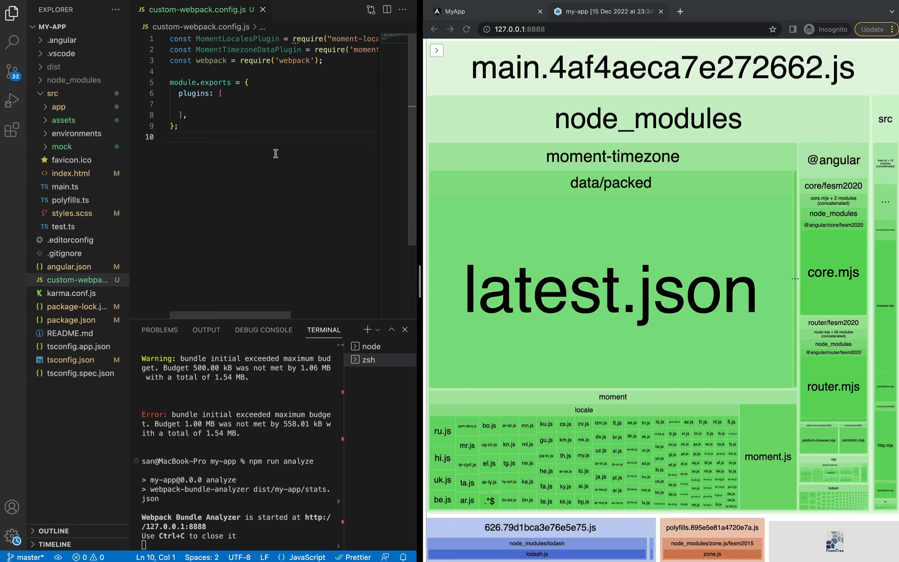
- Add plugins keeping only the 'fr' locale and America/New_York timezone, then enter npm run build:stats
{"action": "left_click", "coordinate": [181, 104]}
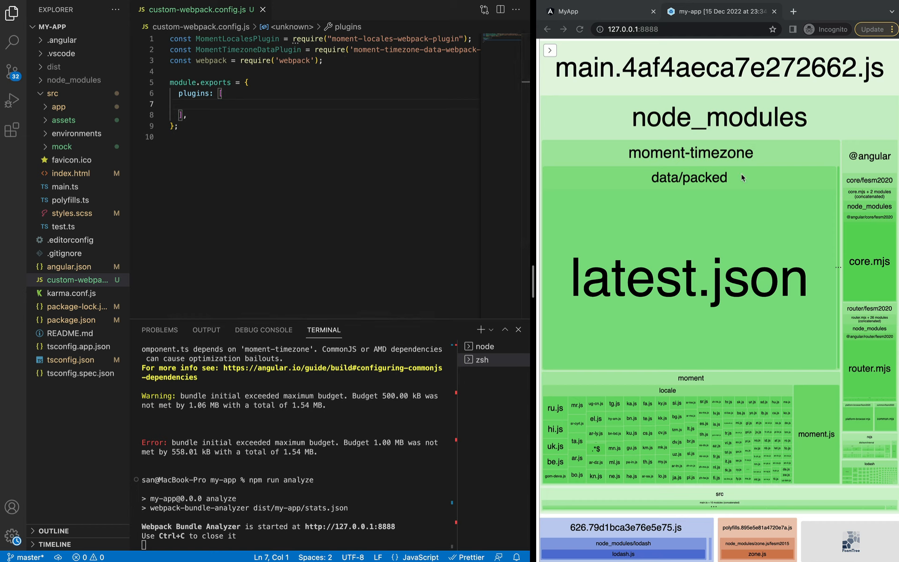
{"action": "mouse_move", "coordinate": [743, 177]}
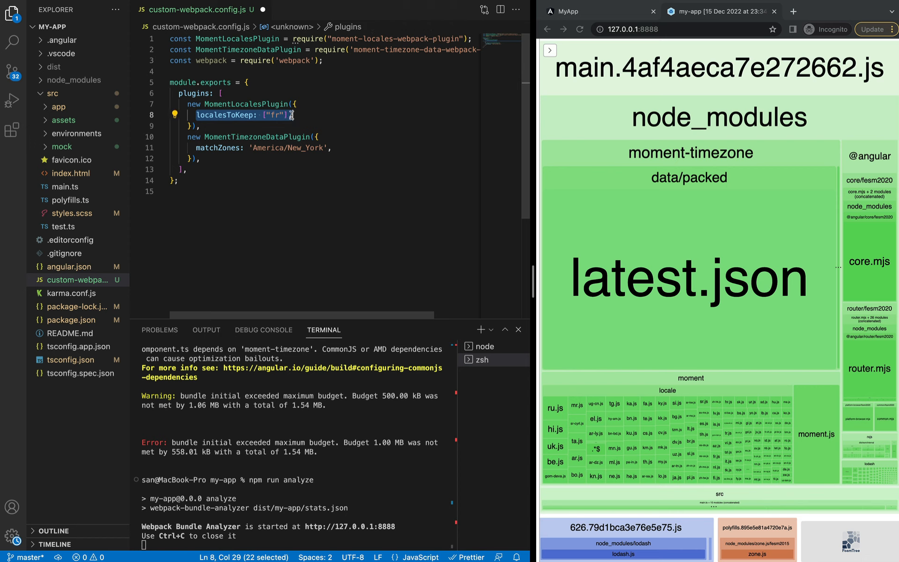
{"action": "left_click", "coordinate": [233, 179]}
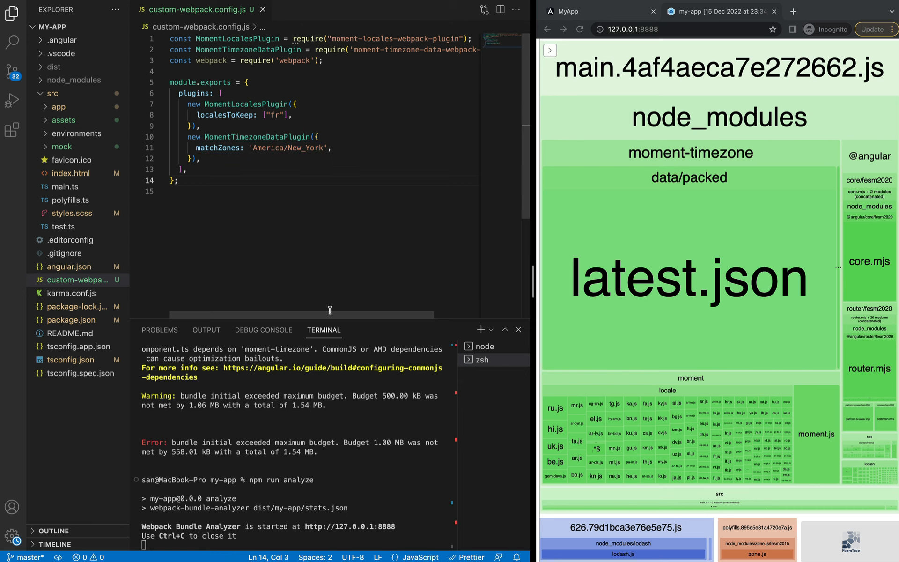
{"action": "type", "text": "npm run build:stats"}
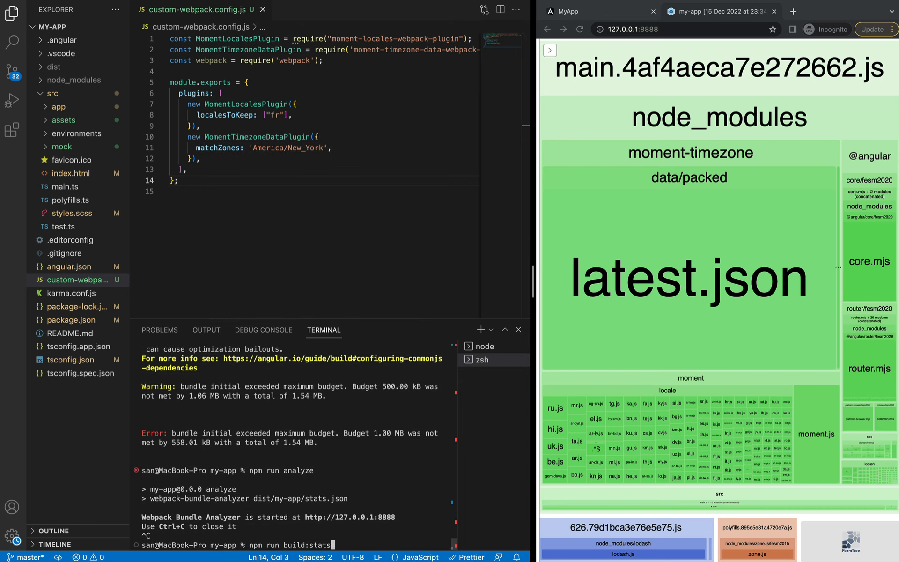
- Run the stats build, cutting the bundle to 525.31 kB
{"action": "key", "text": "Return"}
{"action": "type", "text": "npm run analyze"}
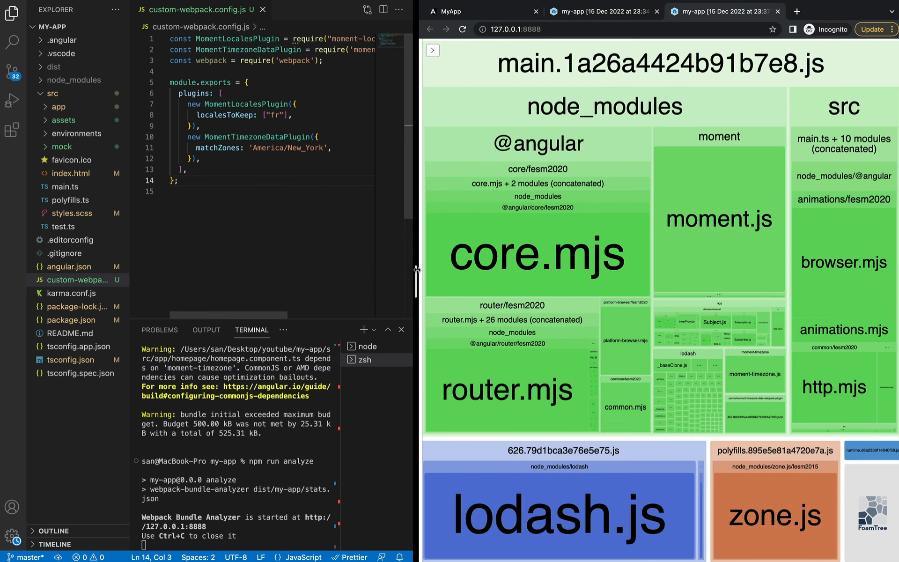
{"action": "mouse_move", "coordinate": [602, 11]}
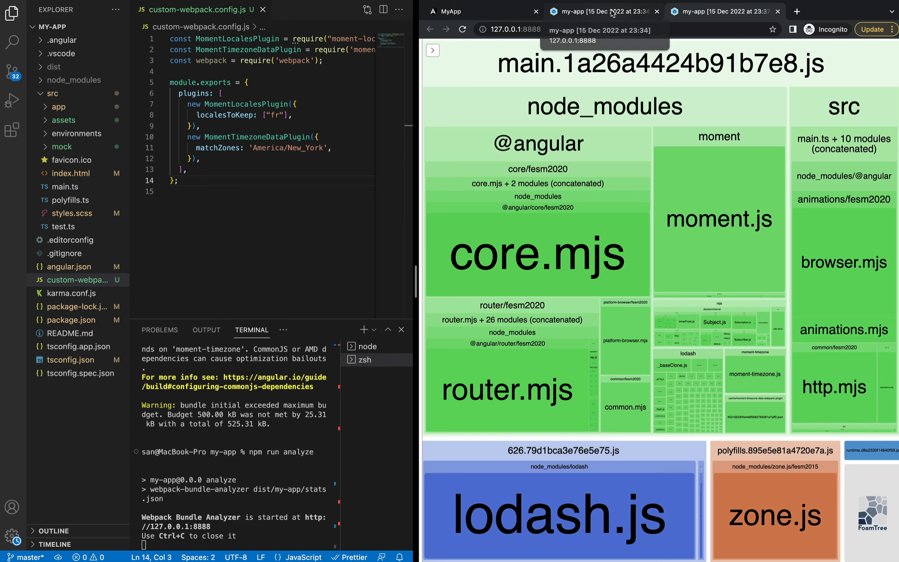
{"action": "mouse_move", "coordinate": [630, 30]}
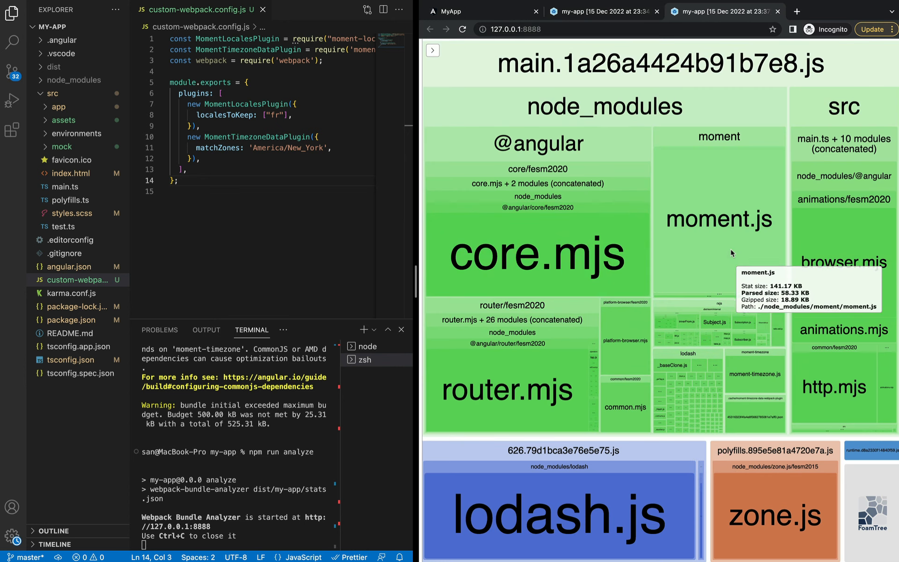
{"action": "mouse_move", "coordinate": [742, 136]}
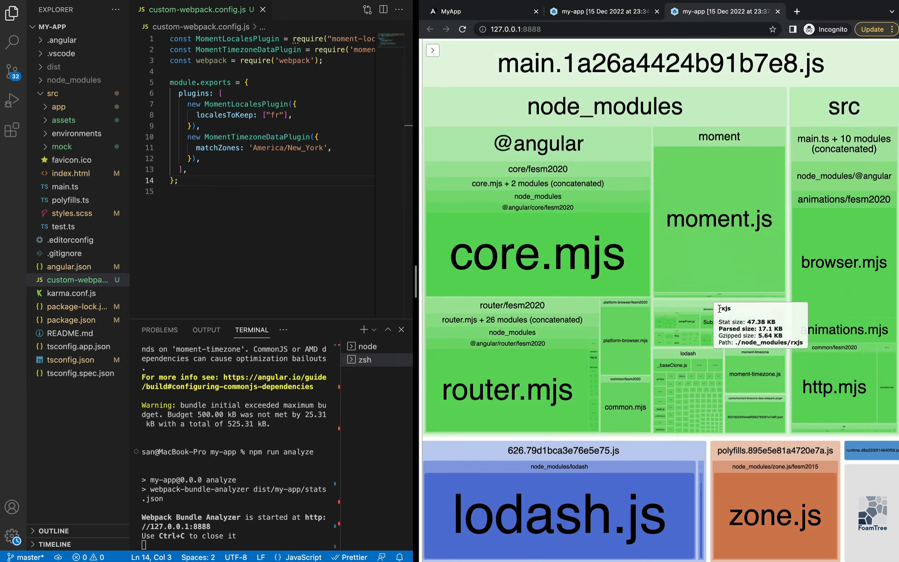
{"action": "mouse_move", "coordinate": [738, 196]}
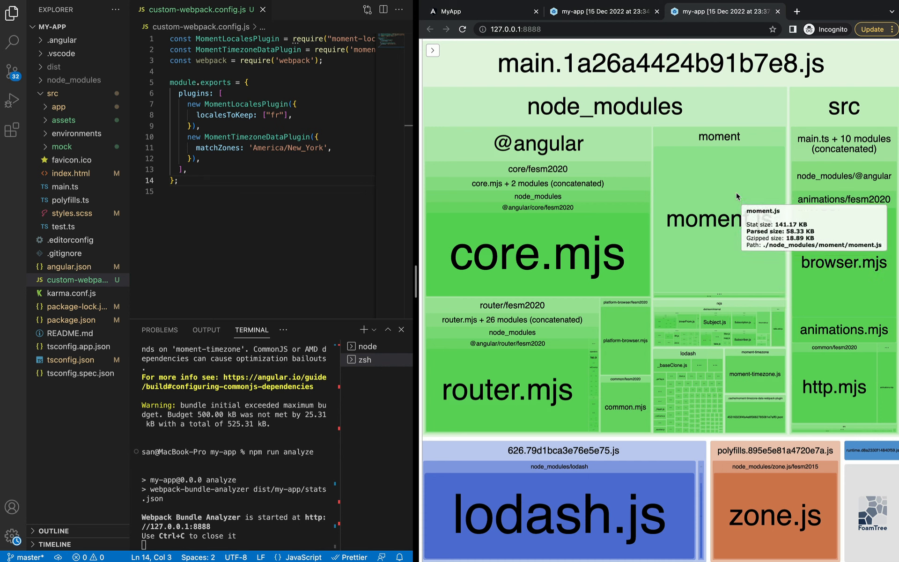
{"action": "mouse_move", "coordinate": [737, 212]}
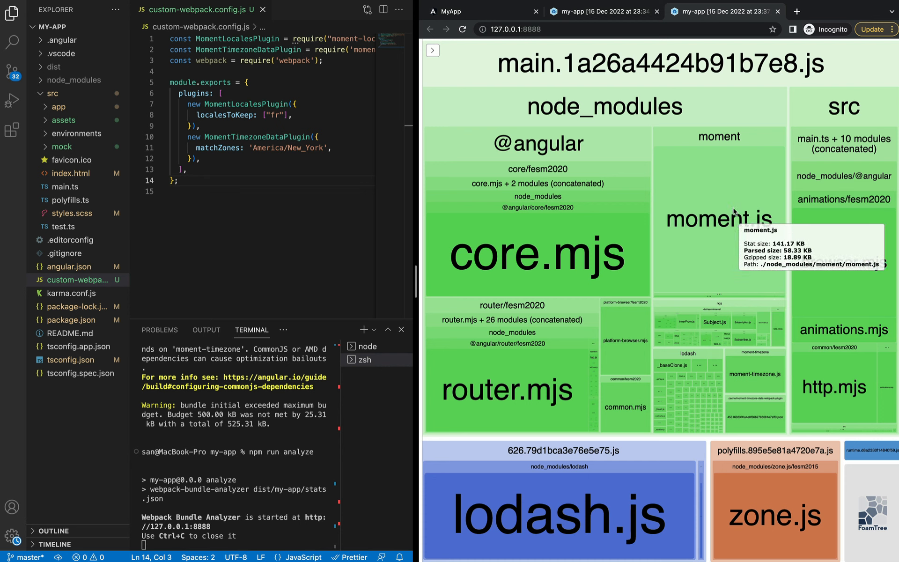
{"action": "mouse_move", "coordinate": [745, 374]}
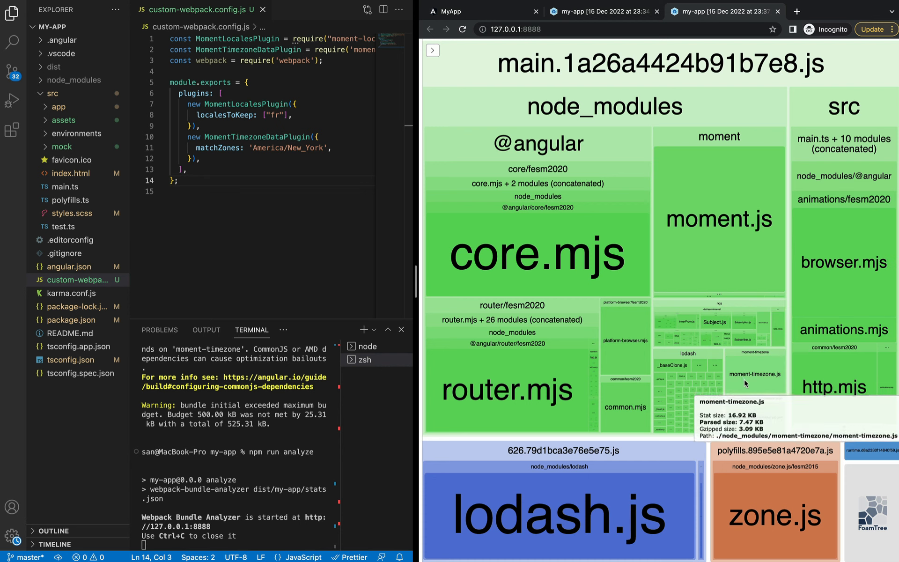
{"action": "mouse_move", "coordinate": [734, 256]}
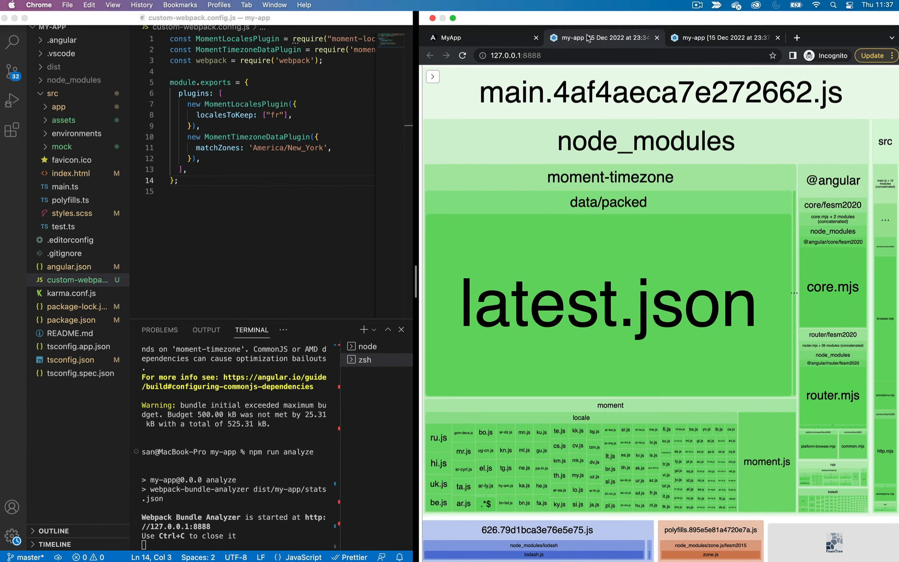
{"action": "mouse_move", "coordinate": [669, 159]}
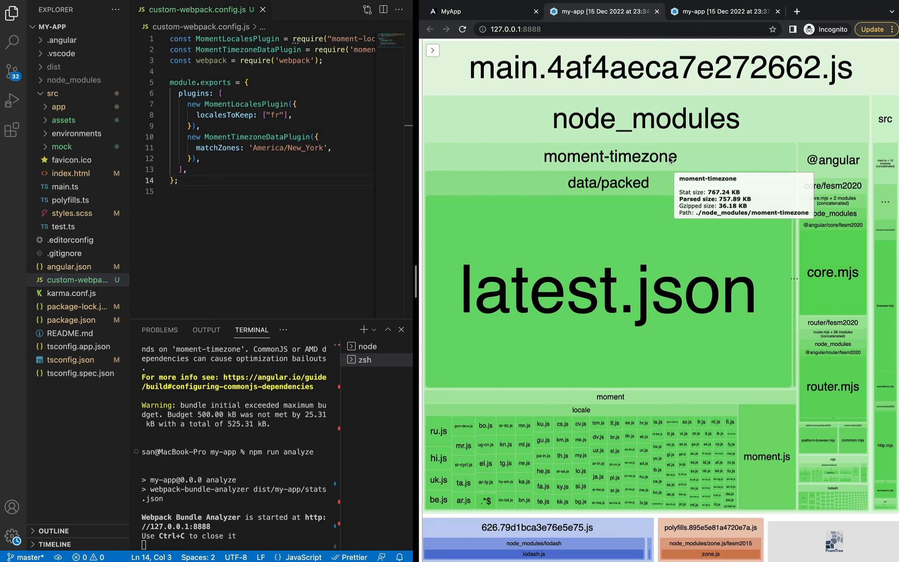
{"action": "mouse_move", "coordinate": [243, 164]}
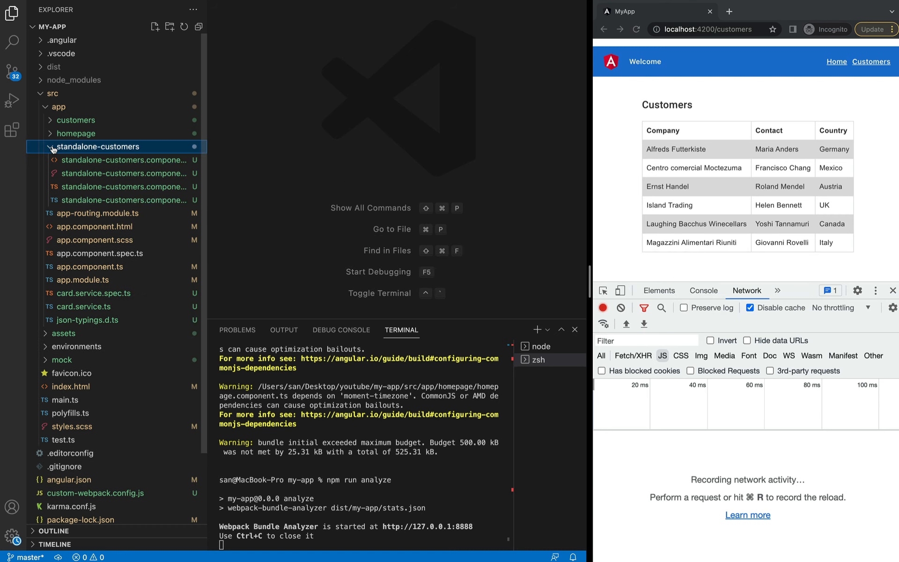
- Open standalone-customers.component.ts and highlight standalone: true and the CommonModule import
{"action": "left_click", "coordinate": [122, 200]}
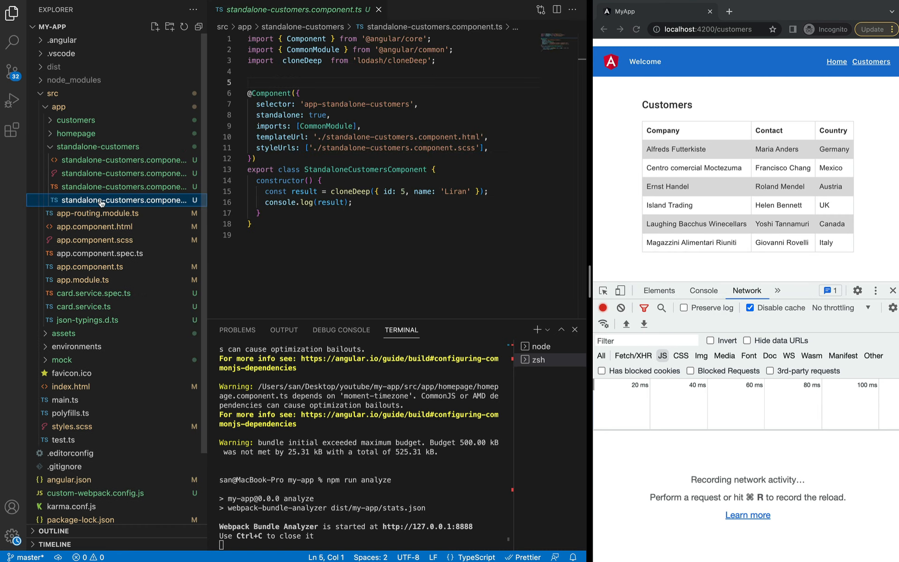
{"action": "left_click", "coordinate": [384, 118]}
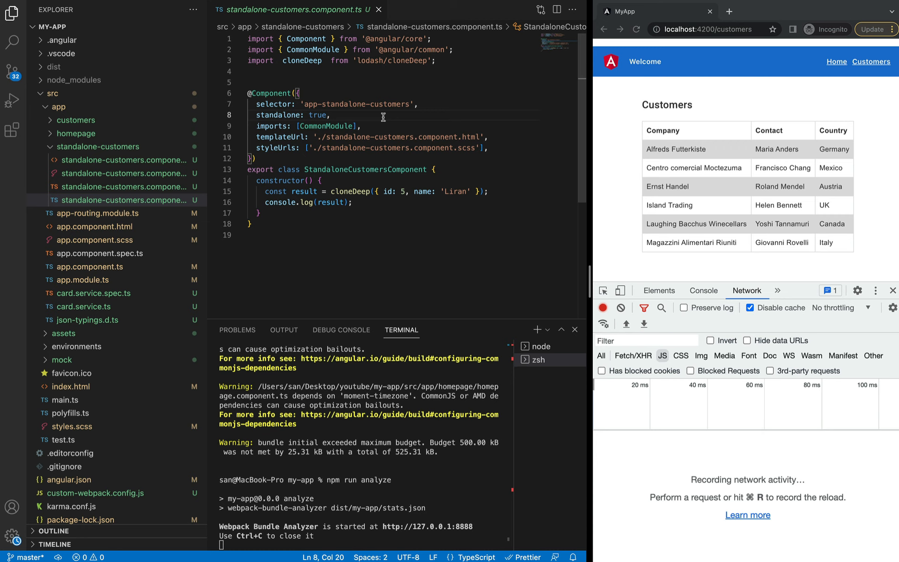
{"action": "mouse_move", "coordinate": [263, 252]}
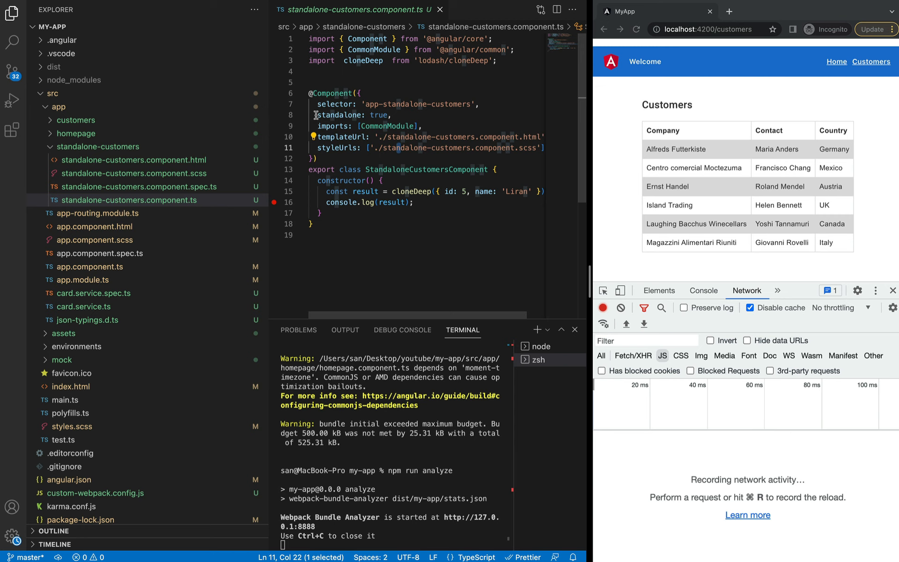
{"action": "left_click", "coordinate": [315, 115]}
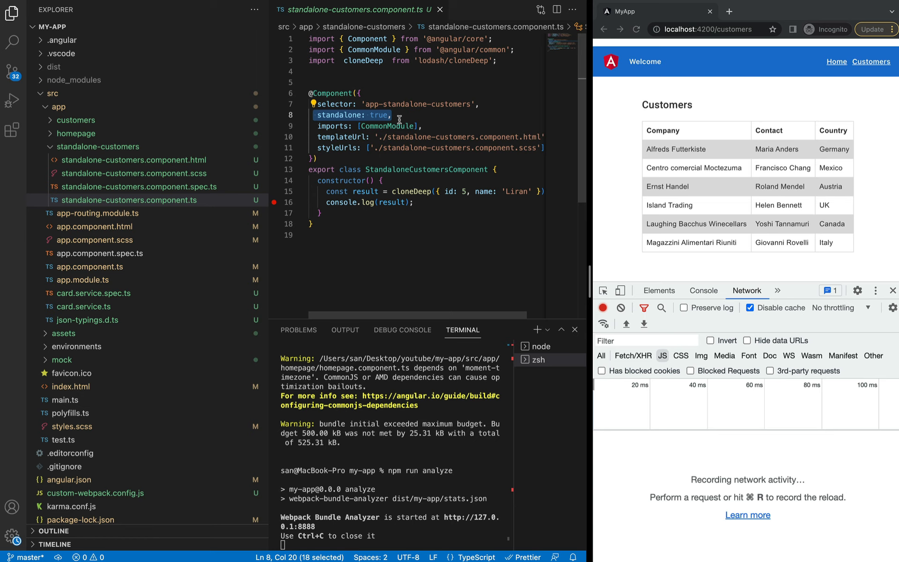
{"action": "left_click", "coordinate": [362, 93]}
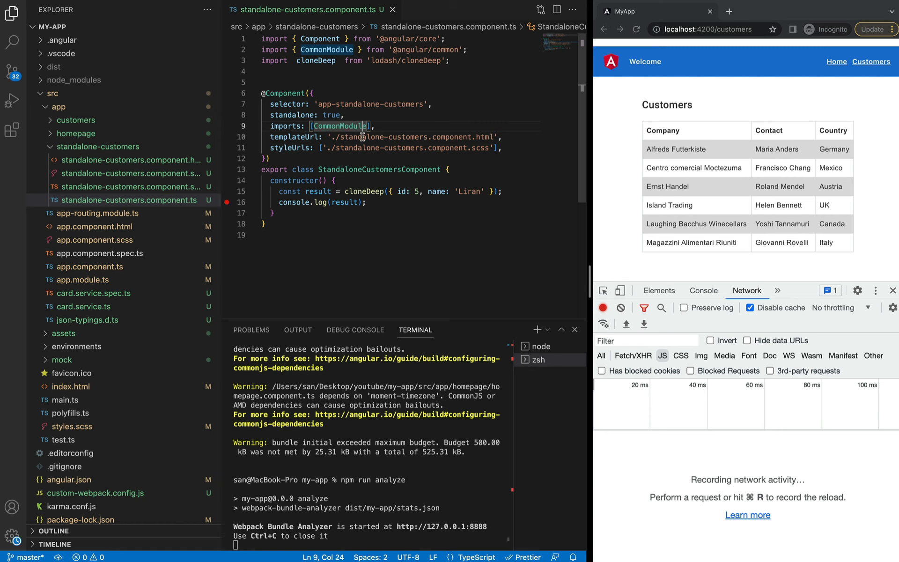
{"action": "mouse_move", "coordinate": [246, 194]}
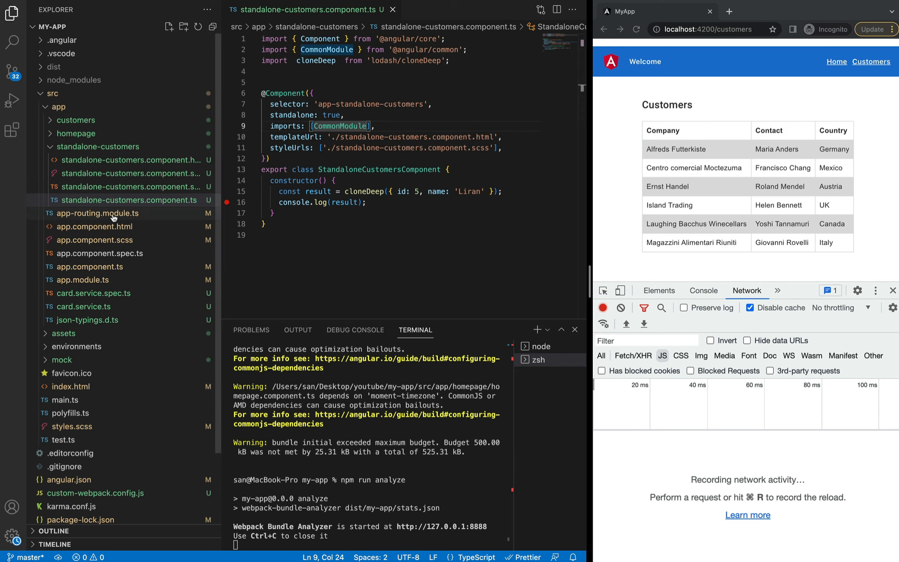
- Open app-routing.module.ts and briefly expand the customers folder to view its module files
{"action": "left_click", "coordinate": [98, 213]}
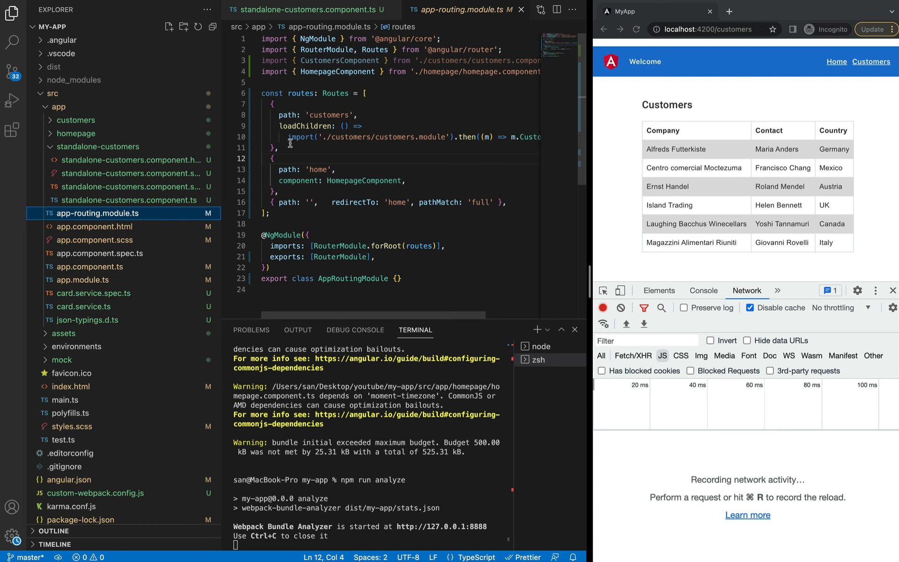
{"action": "mouse_move", "coordinate": [391, 137]}
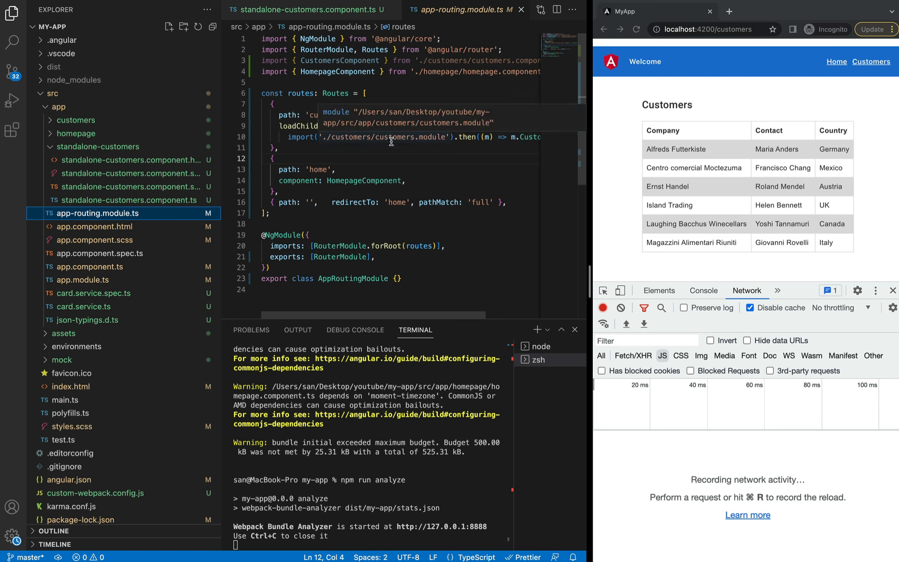
{"action": "left_click", "coordinate": [75, 120]}
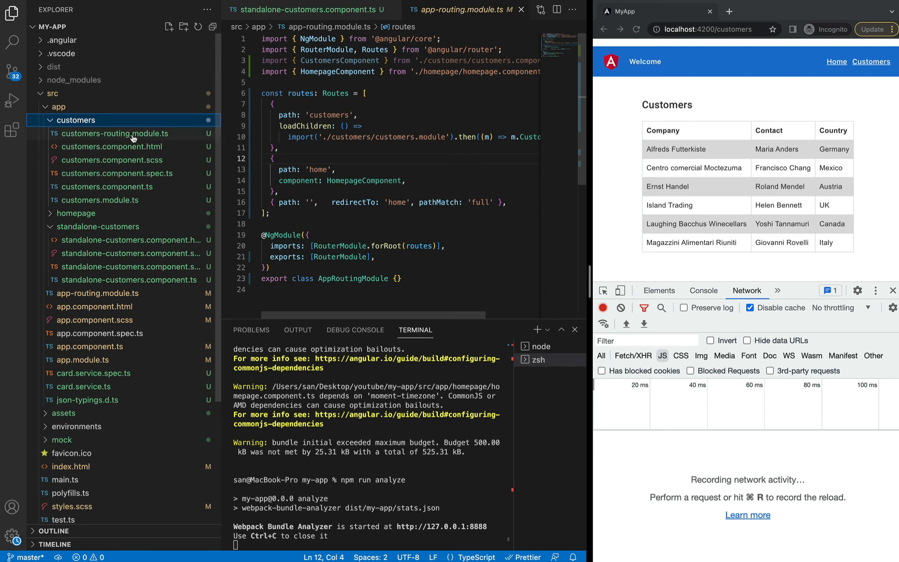
{"action": "mouse_move", "coordinate": [132, 133]}
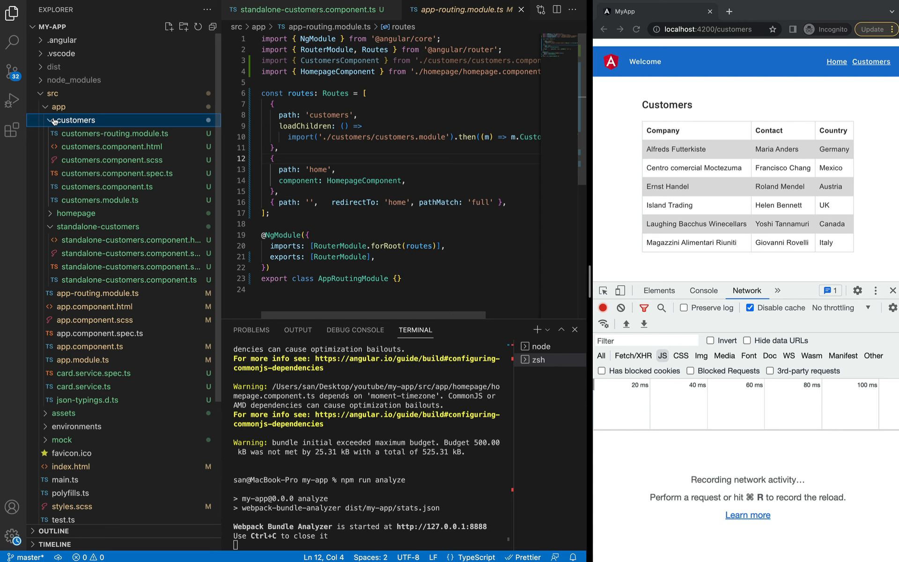
{"action": "left_click", "coordinate": [74, 120]}
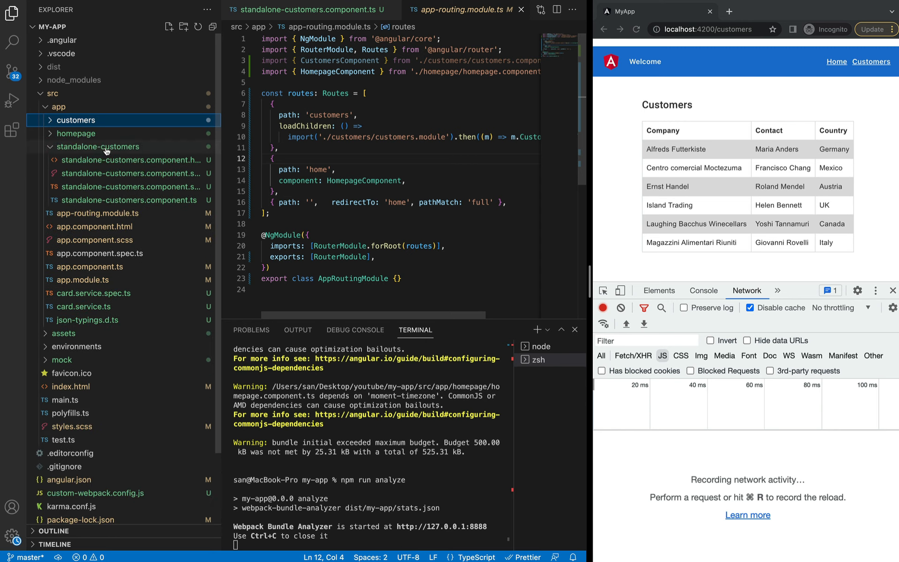
{"action": "mouse_move", "coordinate": [97, 146]}
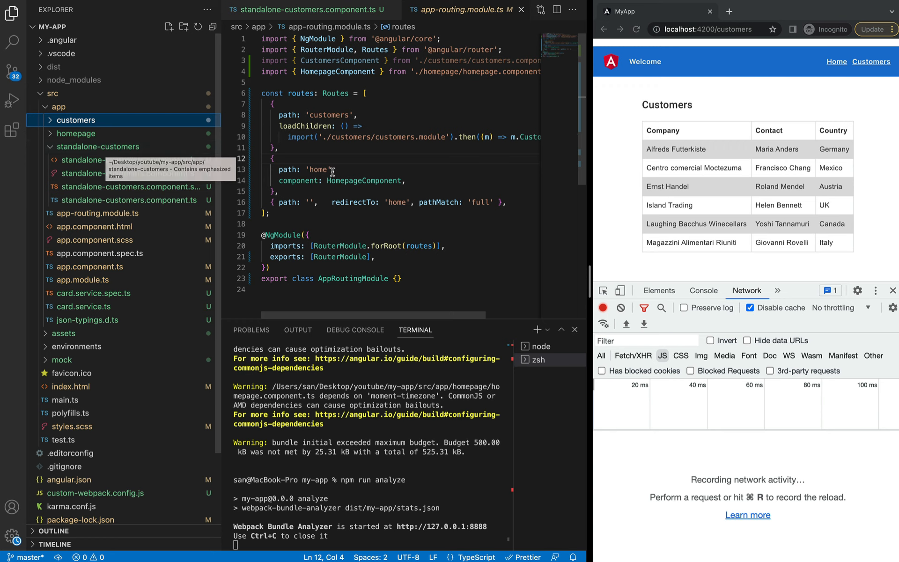
- Switch the customers route to loadComponent and reload to show 'Customers (Standalone)'
{"action": "left_click", "coordinate": [309, 147]}
{"action": "type", "text": "omponent"}
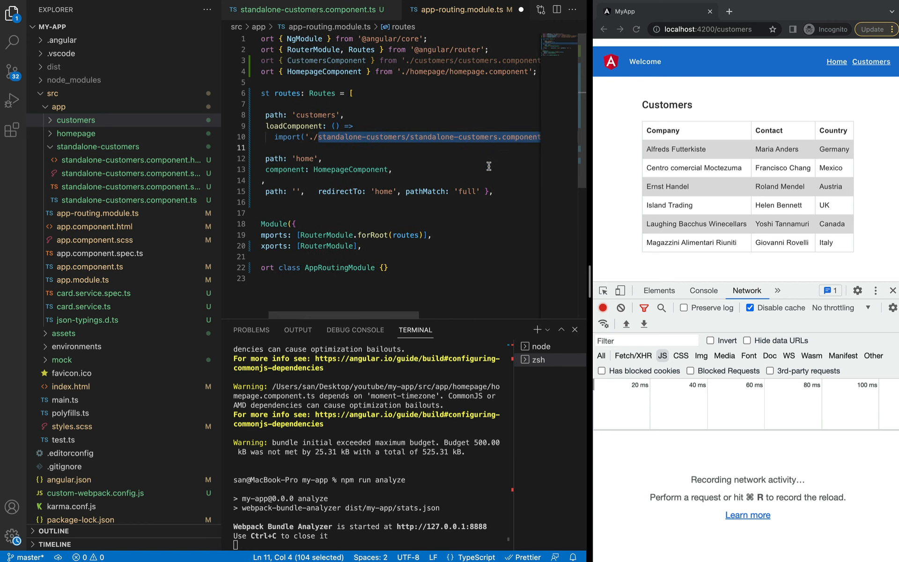
{"action": "mouse_move", "coordinate": [362, 170]}
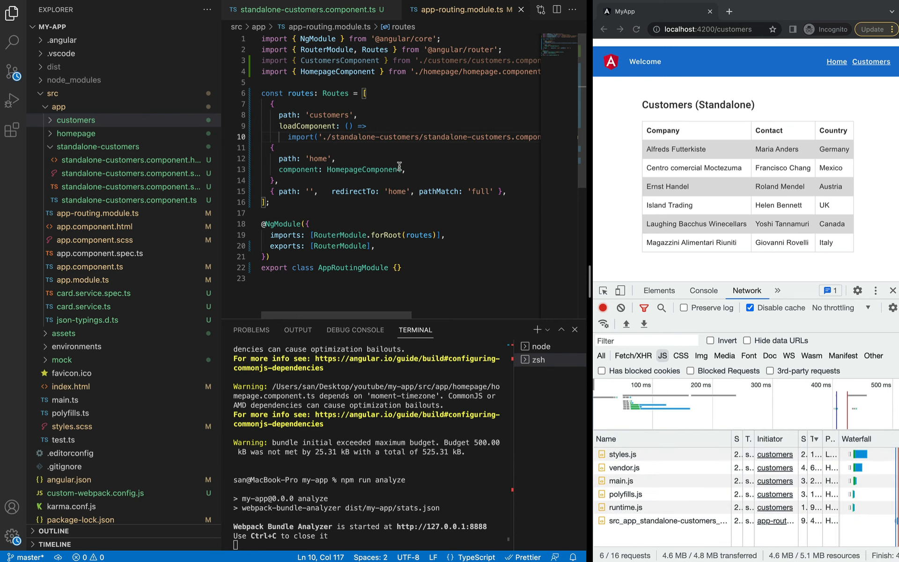
{"action": "mouse_move", "coordinate": [836, 61]}
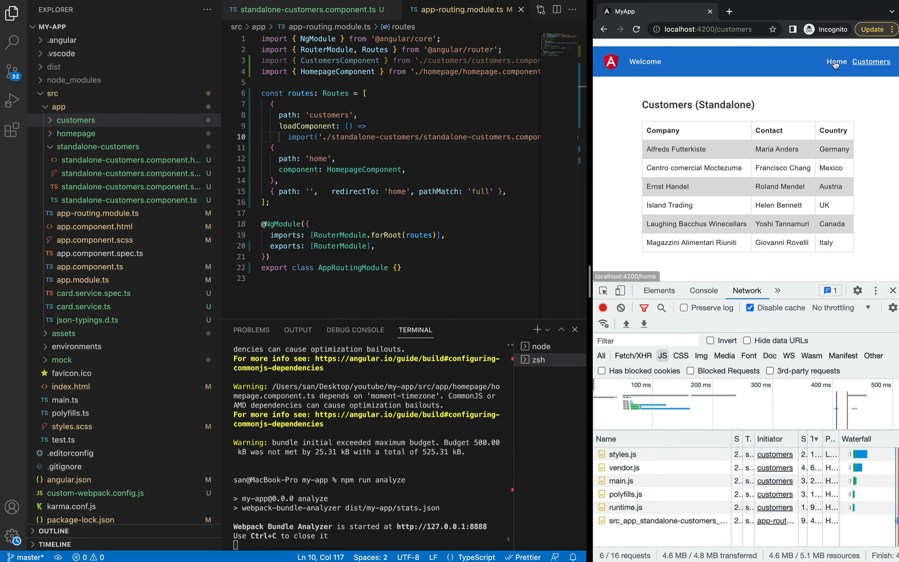
{"action": "left_click", "coordinate": [871, 62]}
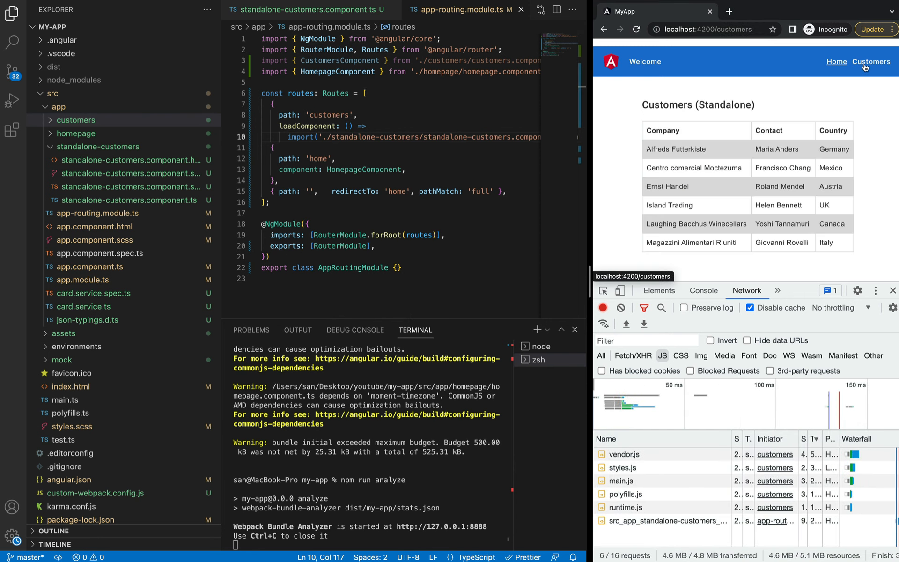